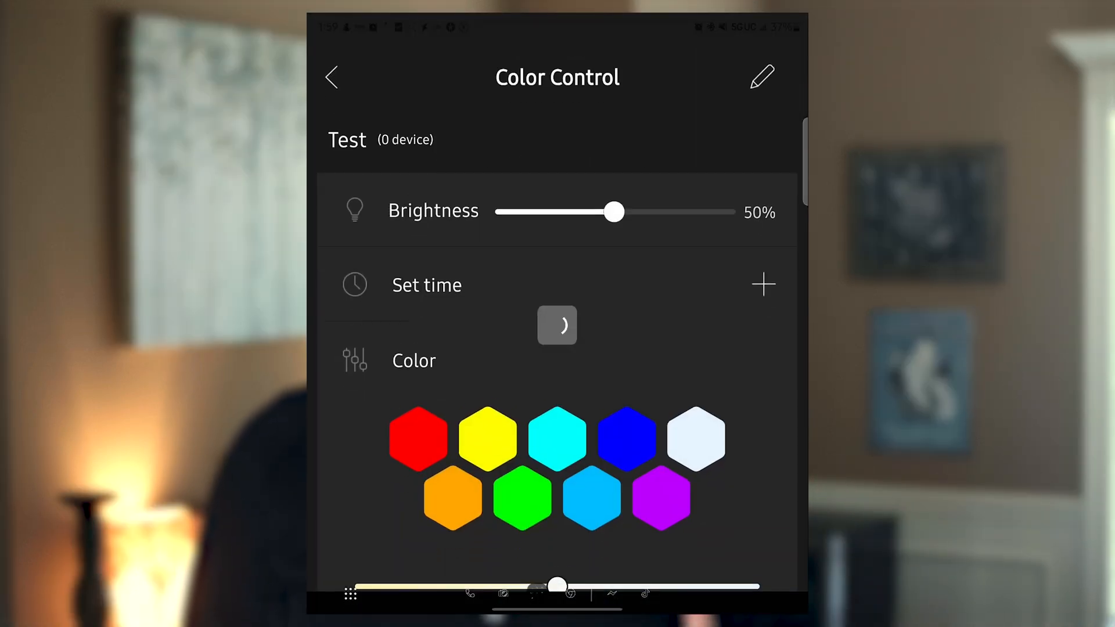
- Colour the test group blue, then show the bed light's Nature scene presets
click(626, 436)
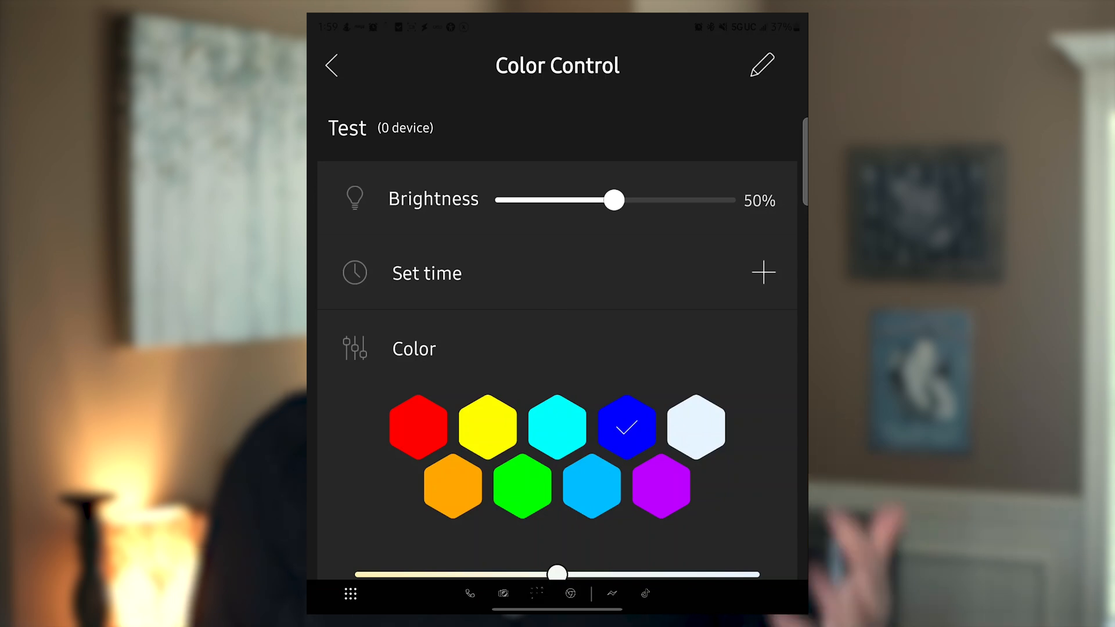
click(336, 64)
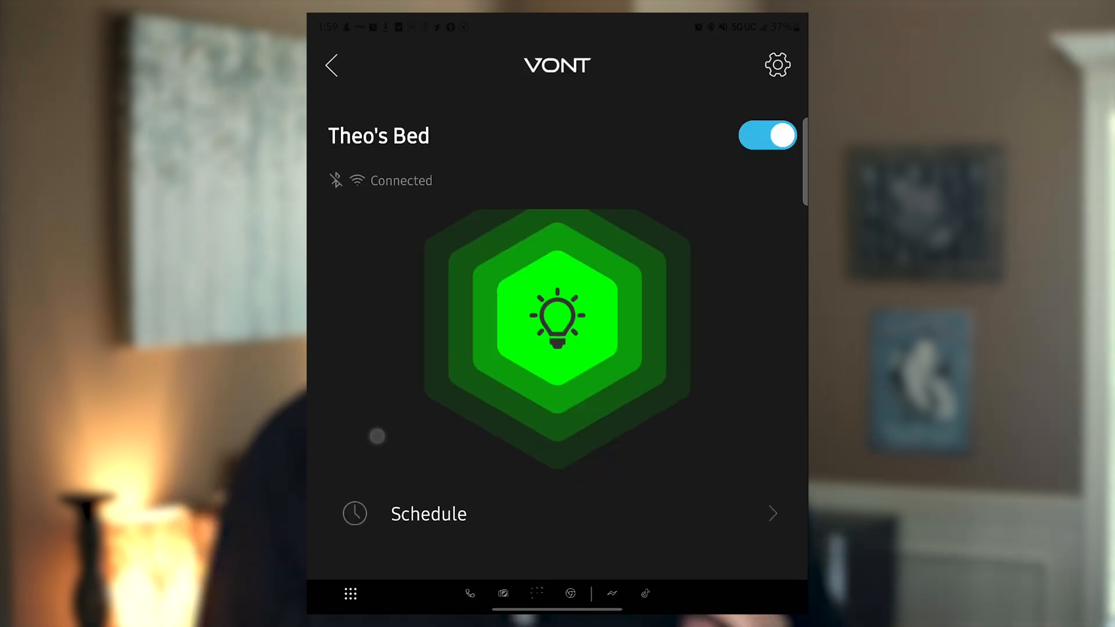
scroll(down, 3)
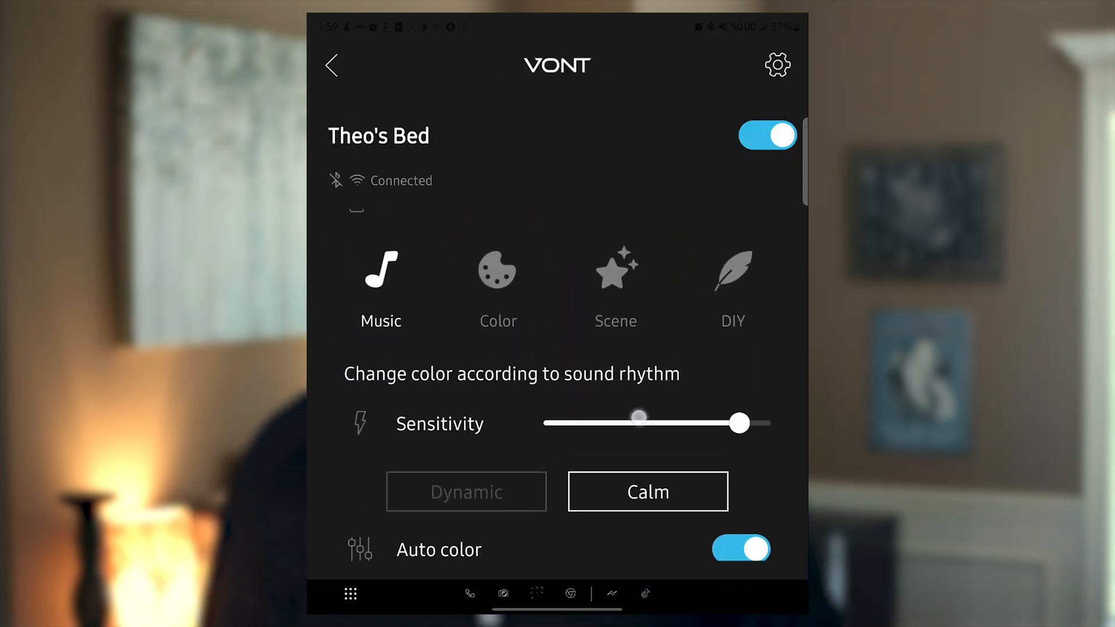
click(616, 277)
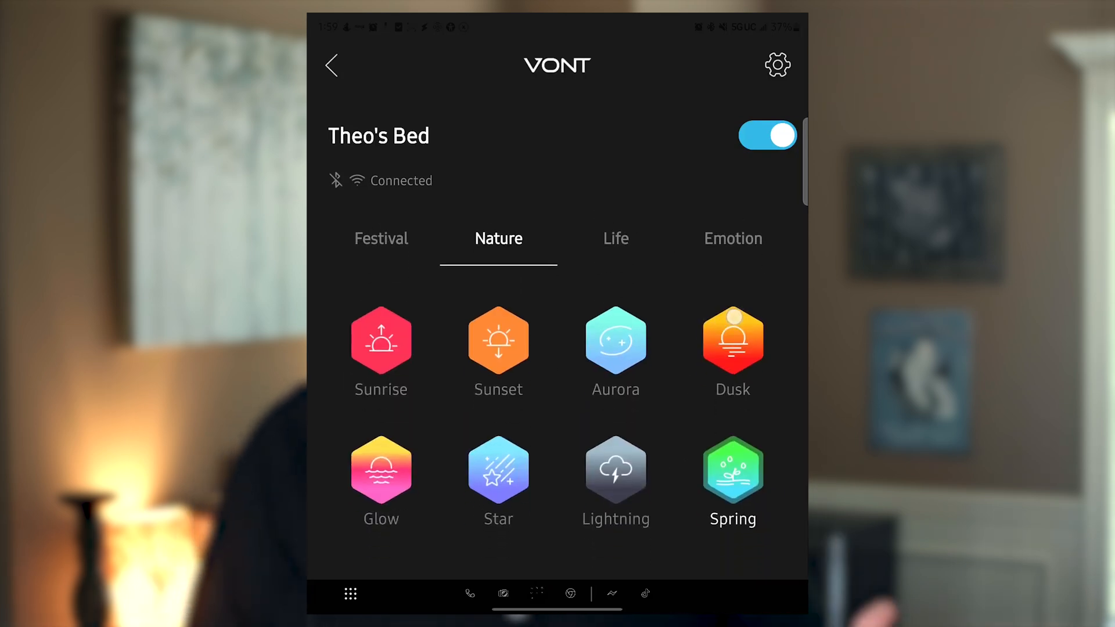
scroll(down, 3)
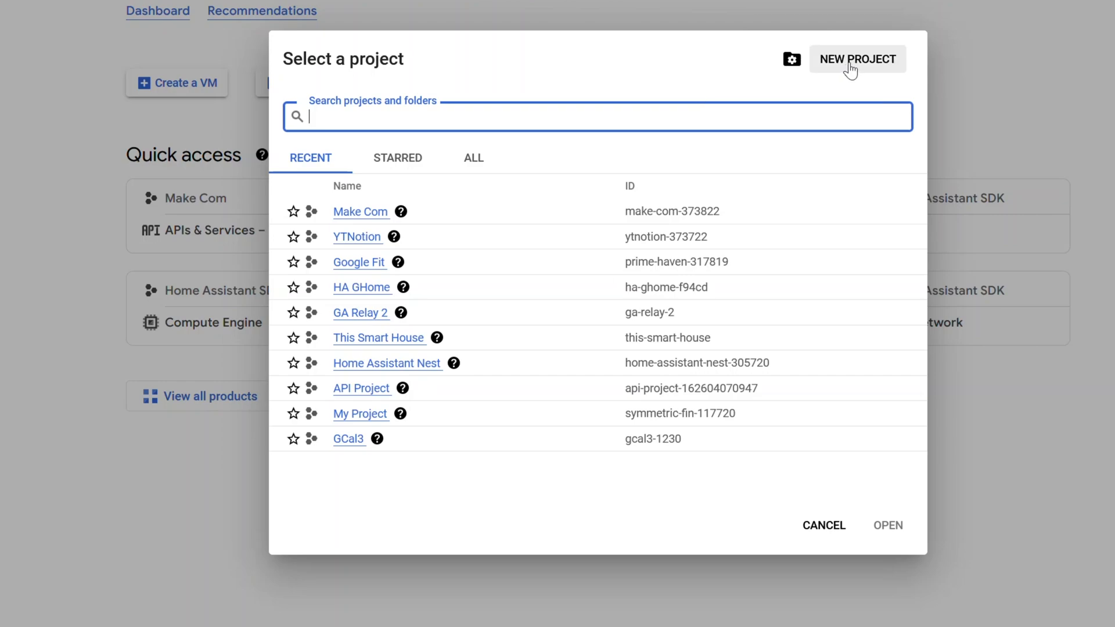
- Create a new Google Cloud project named 'Home Assistant GA SDK'
click(858, 58)
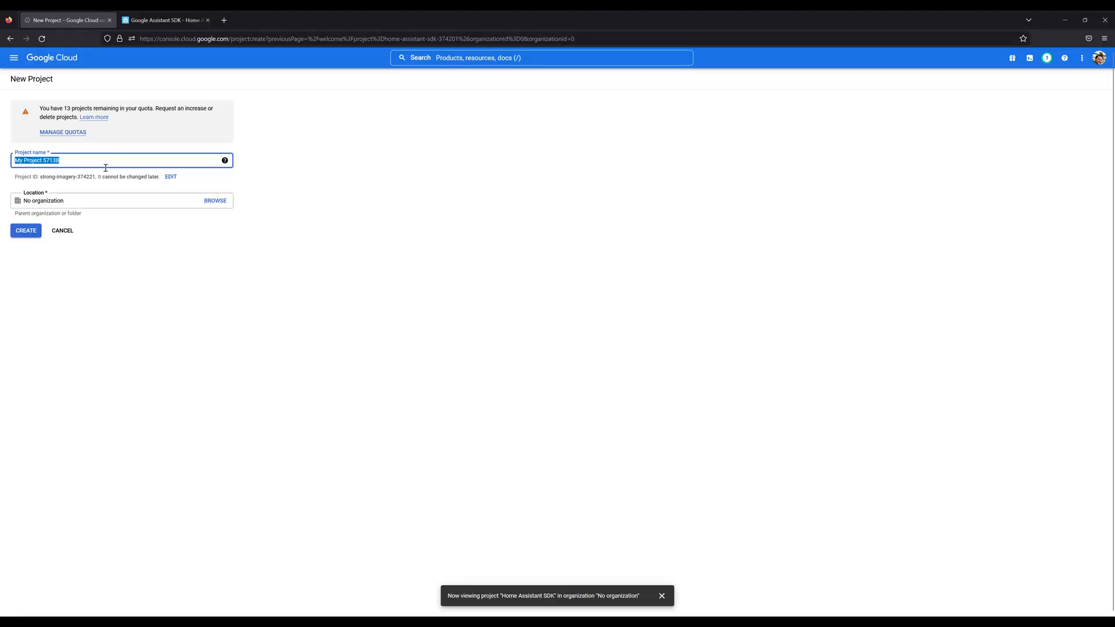
text(Home Assistant GA S)
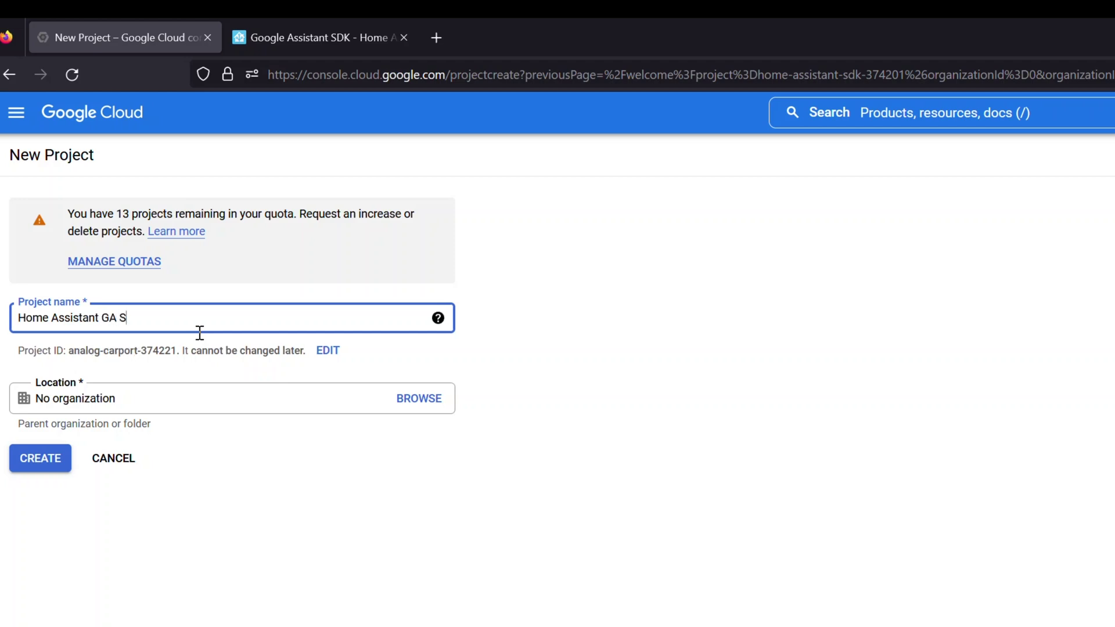
text(DK)
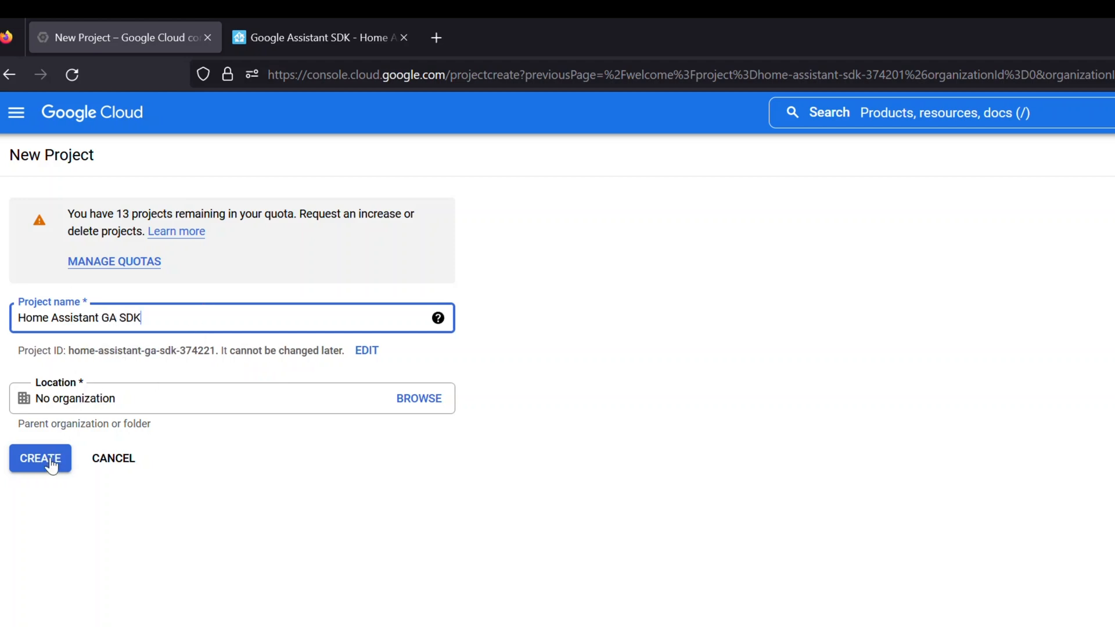
click(40, 459)
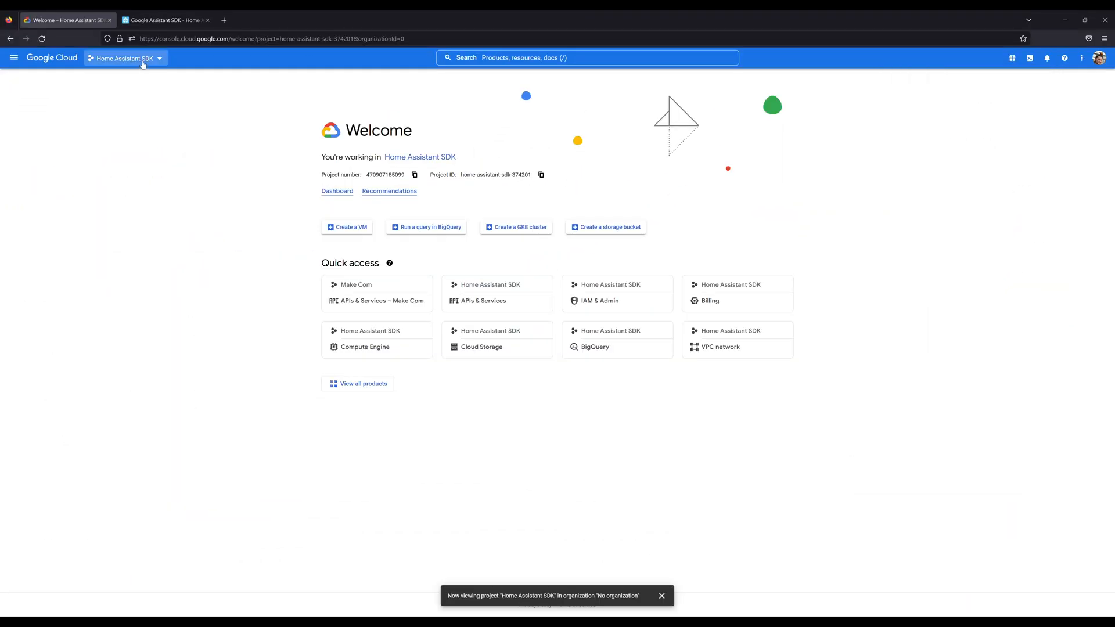
- Switch to the Home Assistant GA SDK project and open the navigation menu
click(142, 58)
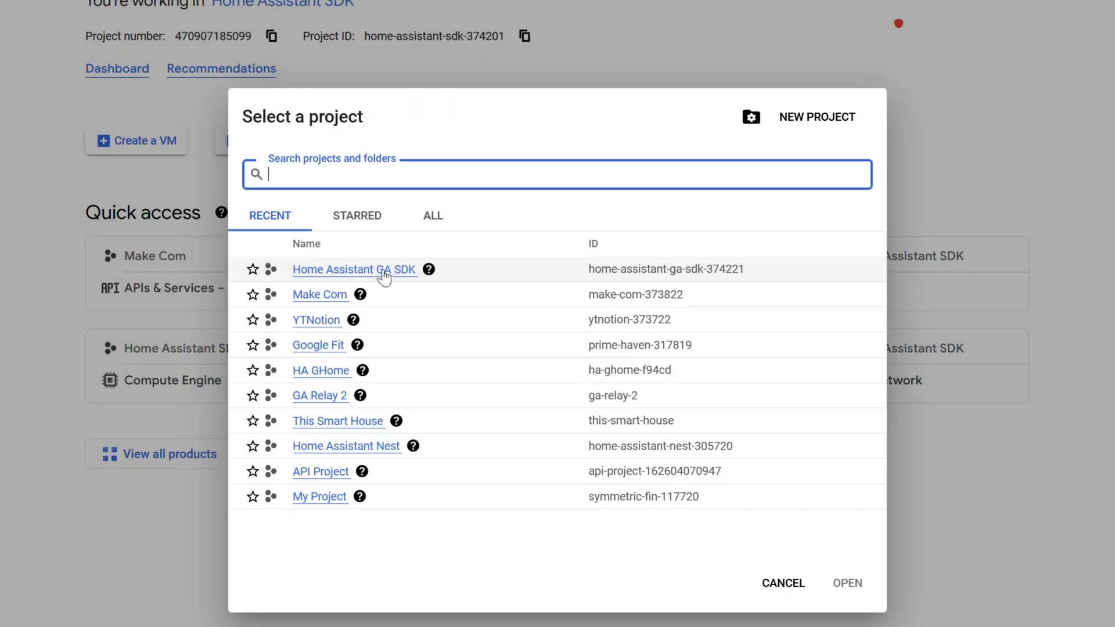
click(355, 270)
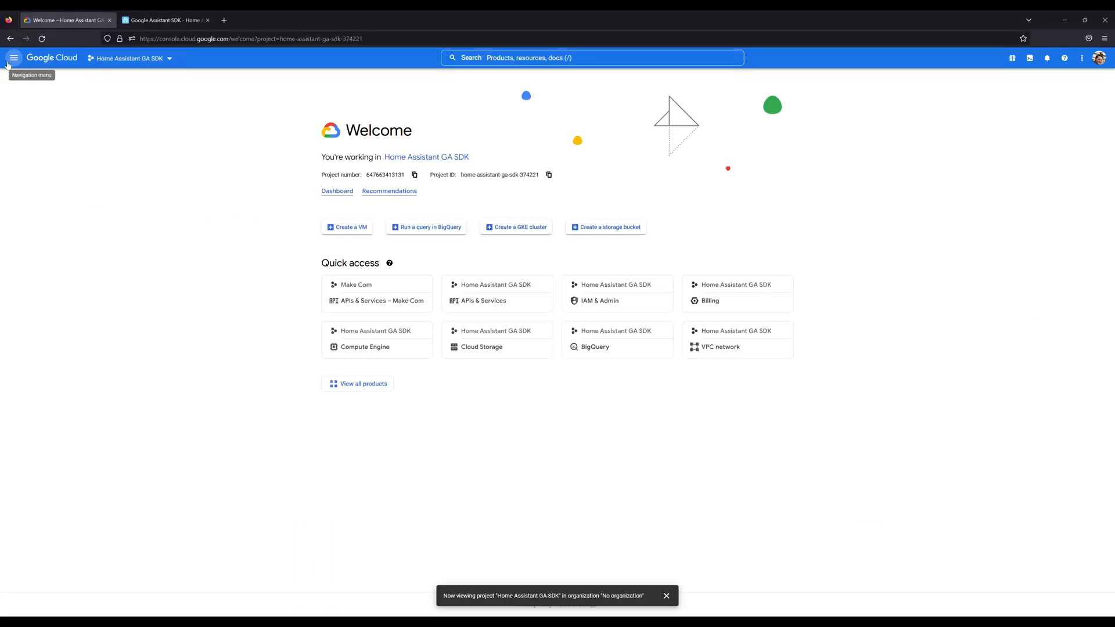
click(15, 57)
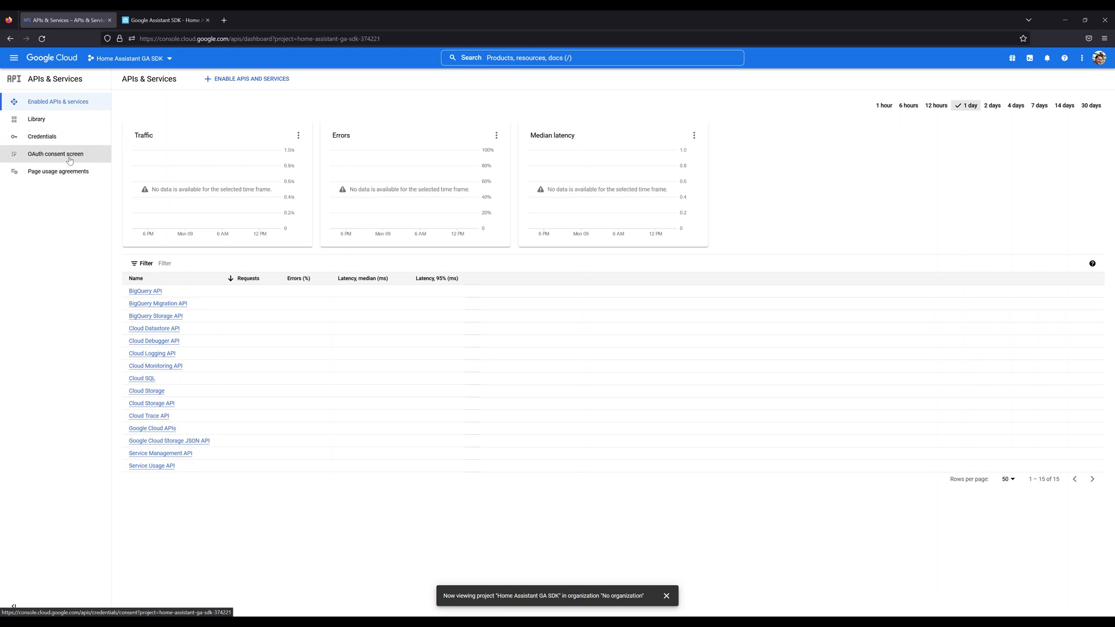
- Name the OAuth consent screen app 'Home Assistant GA SDK' and save the app information
click(55, 153)
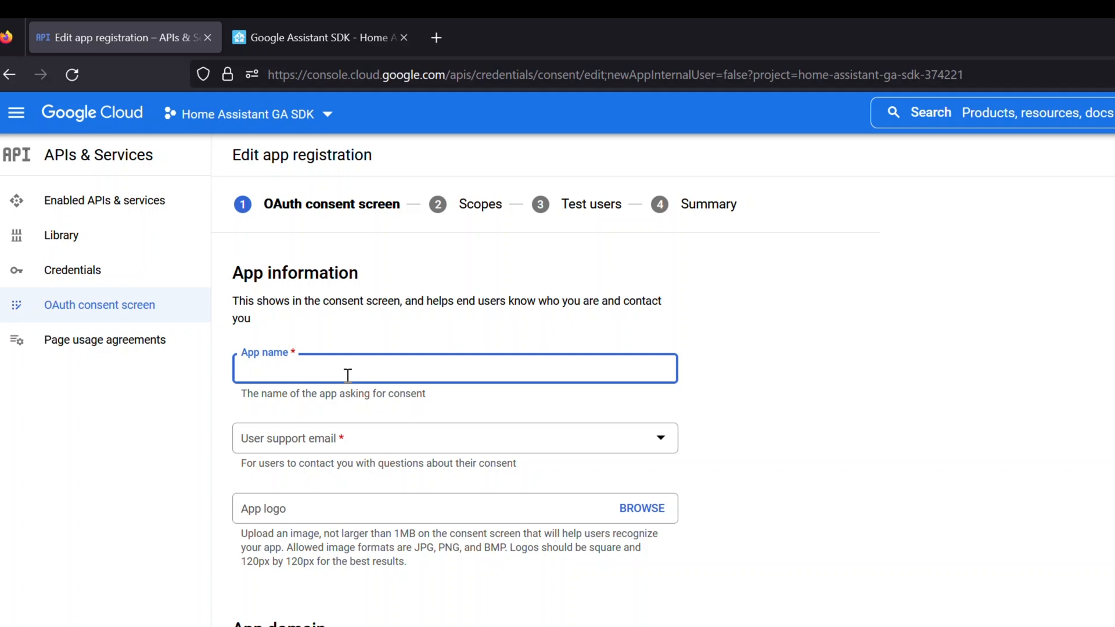
text(Home Assistant GA SDK)
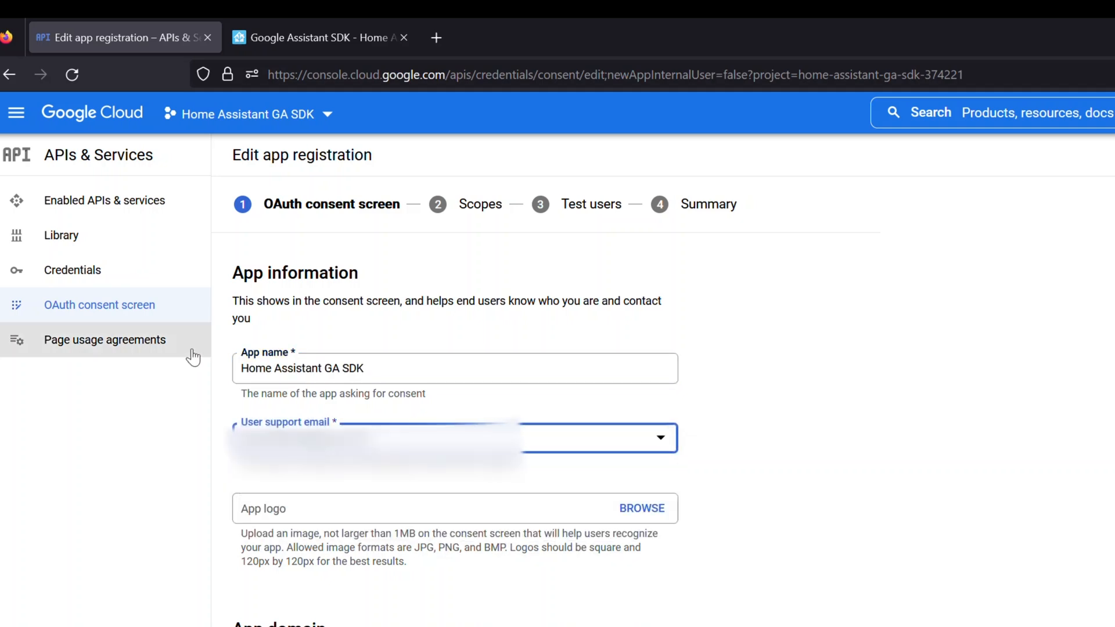
mouse_move(862, 348)
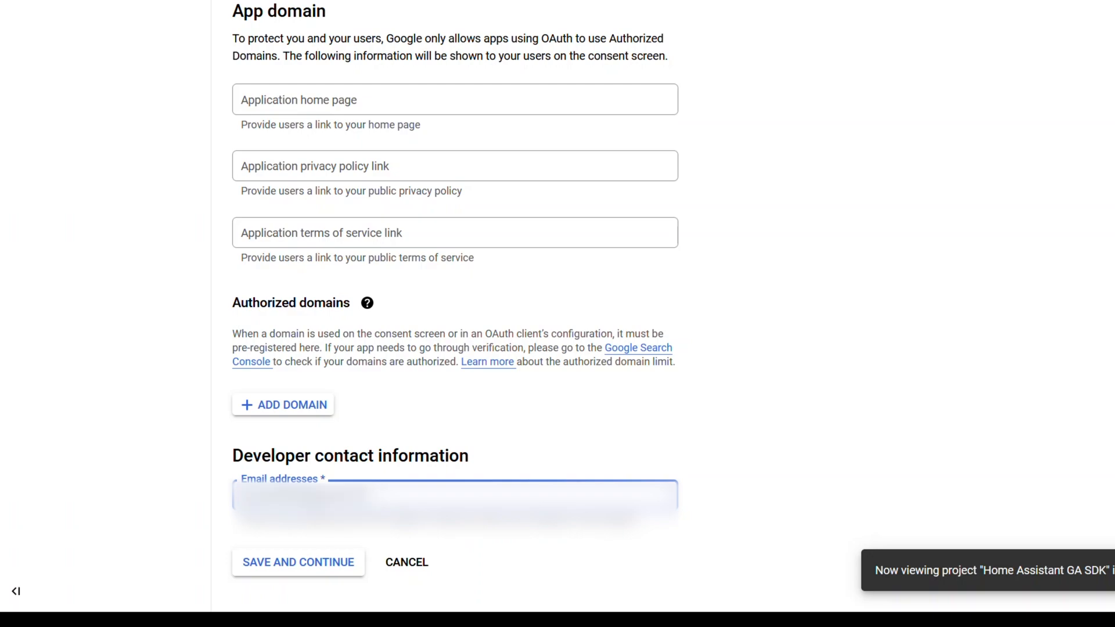
click(298, 562)
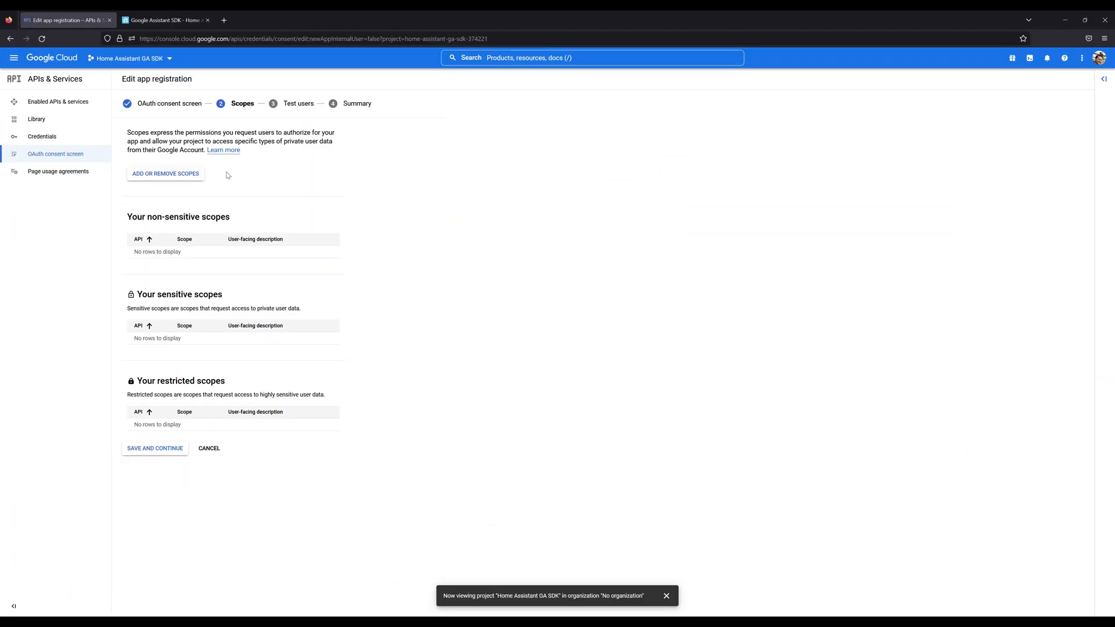
- Skip the remaining consent steps, then publish the app to production and confirm
click(154, 448)
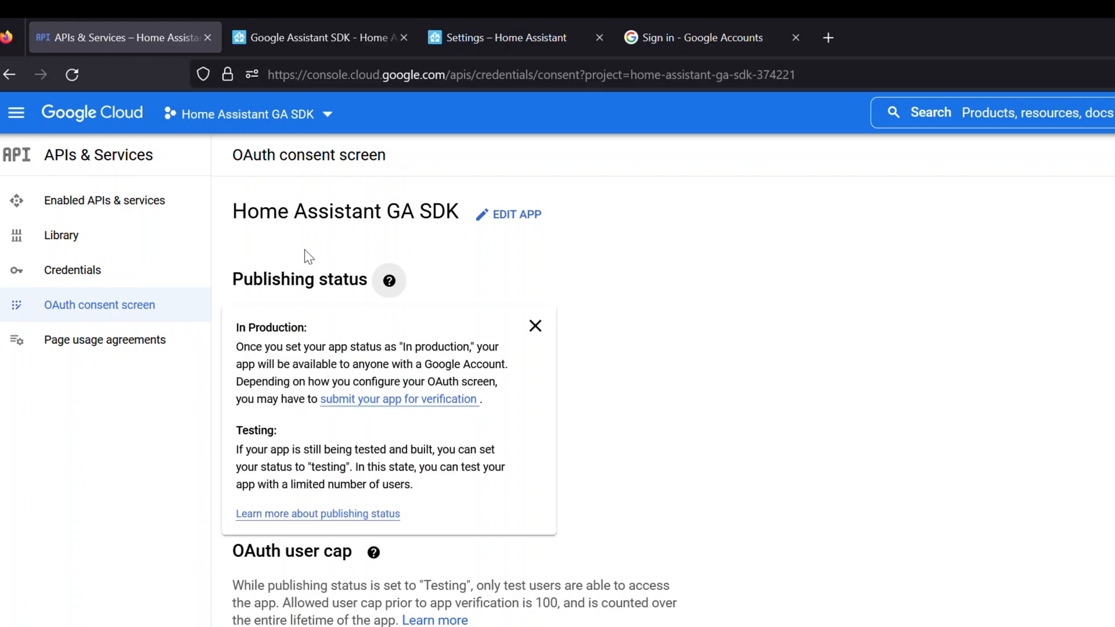
click(535, 325)
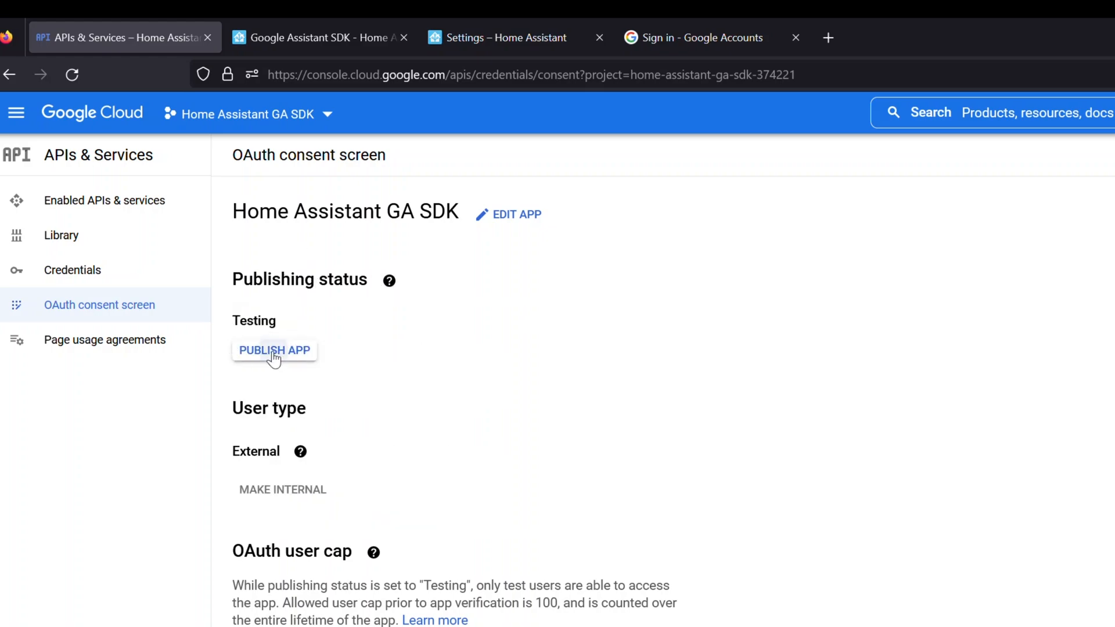
click(274, 350)
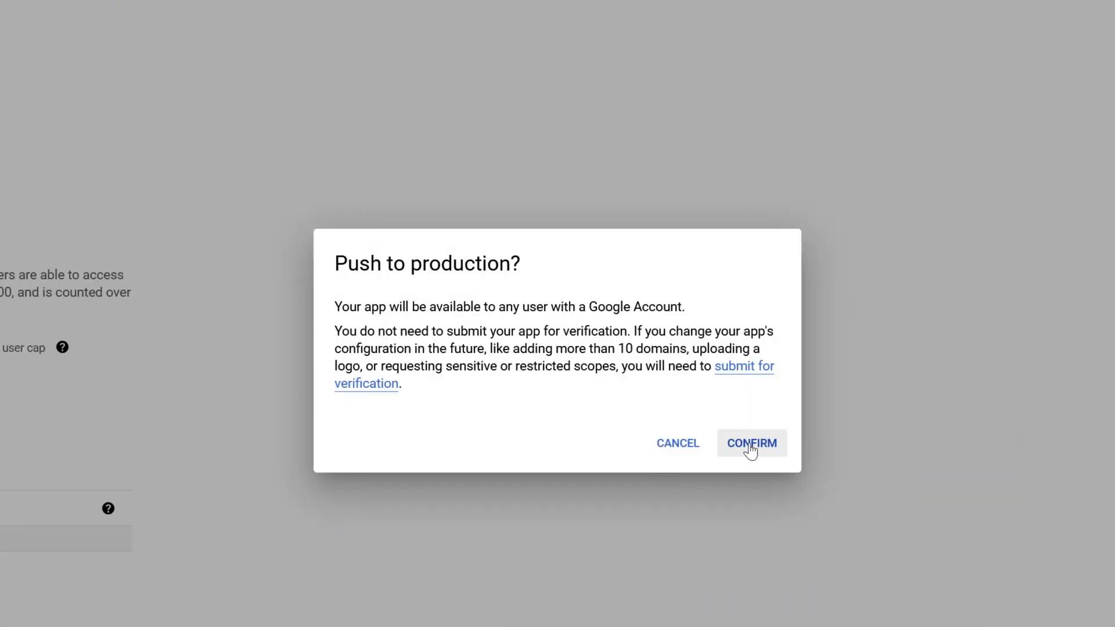
click(751, 443)
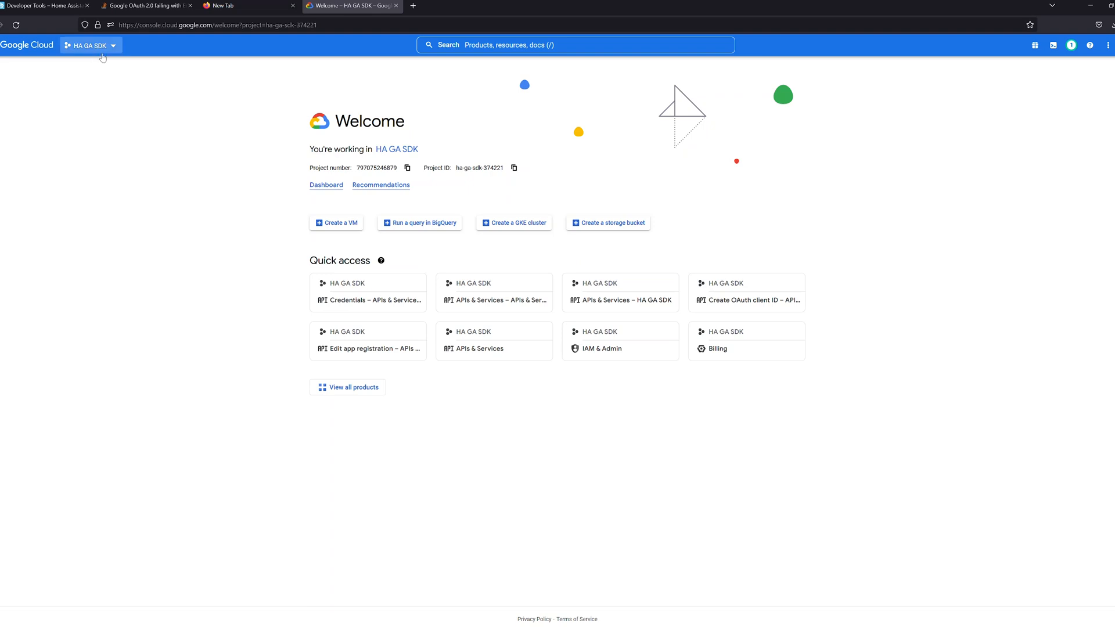
- Search 'google assistant' and open the Google Assistant API product page
click(91, 44)
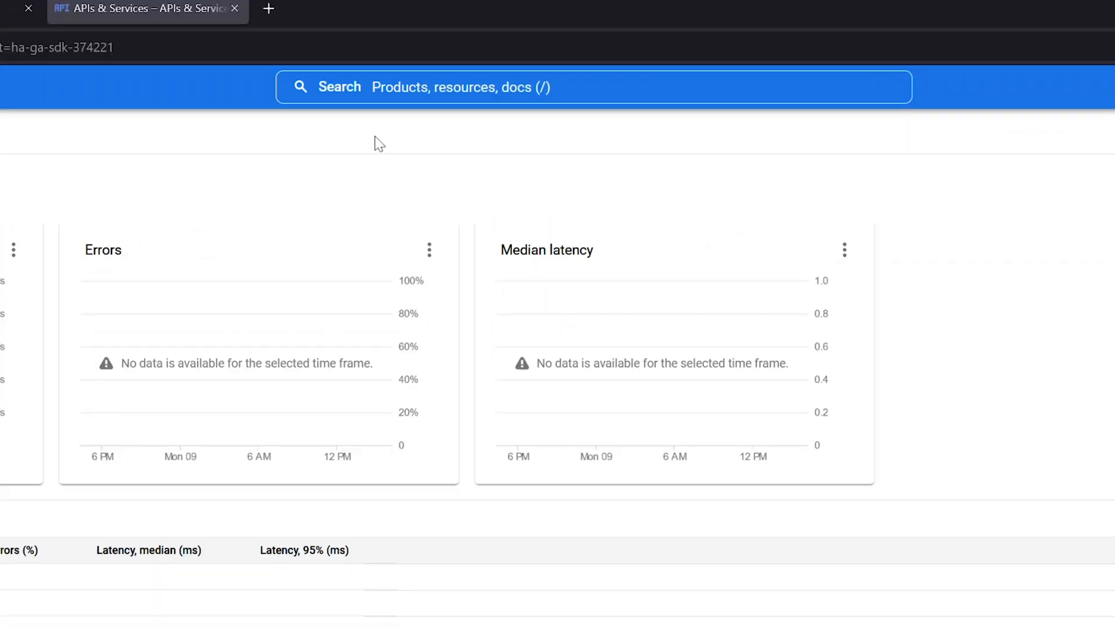
text(g)
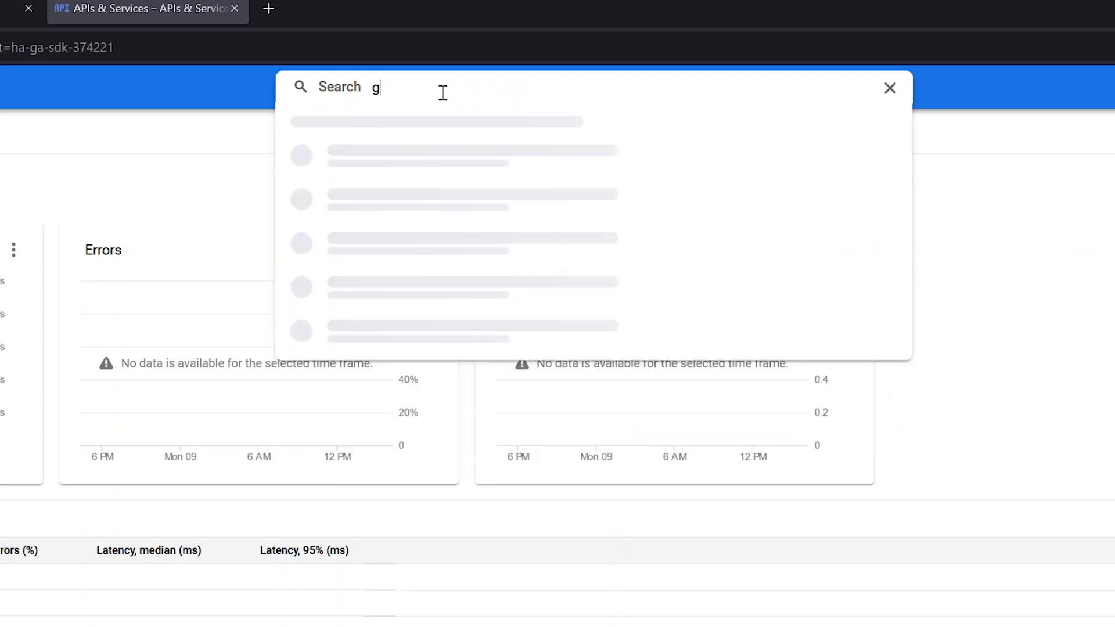
text(oogle assistant)
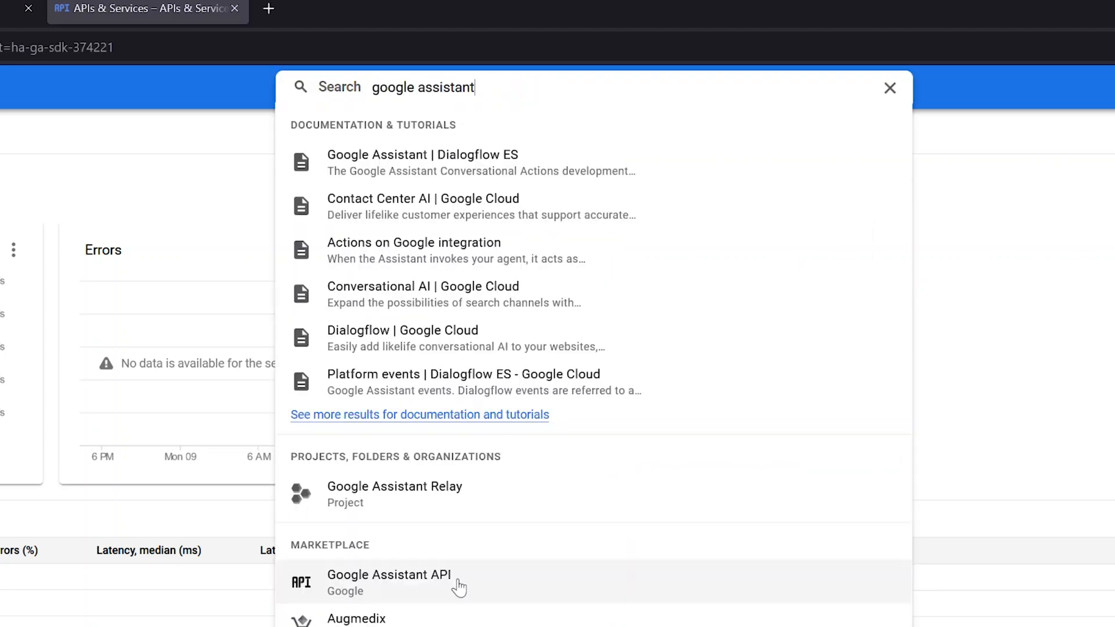
mouse_move(377, 591)
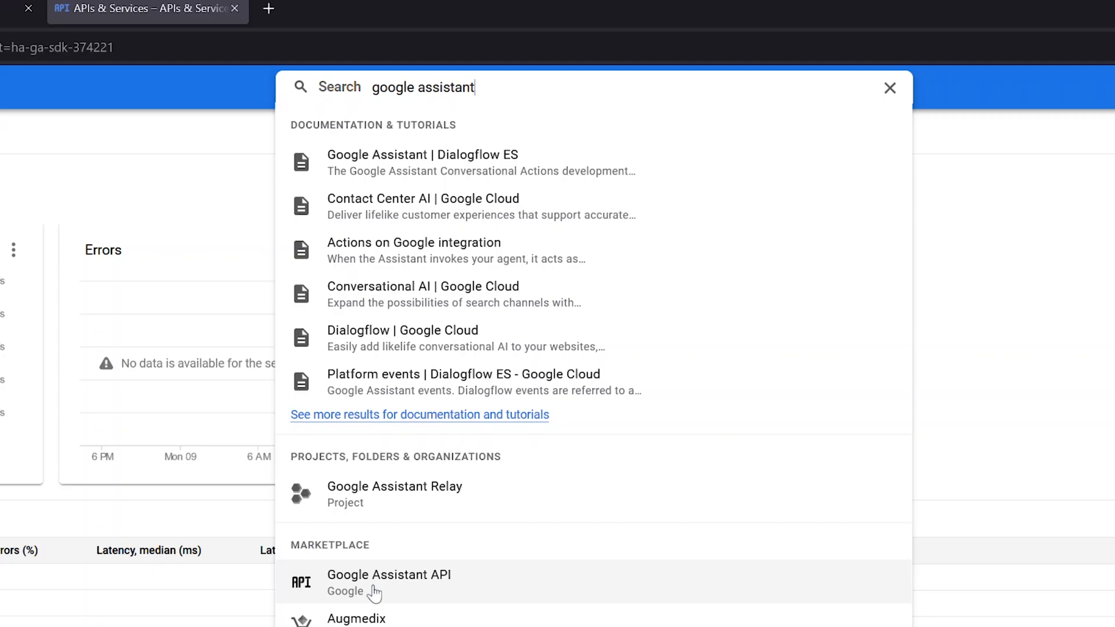
click(387, 574)
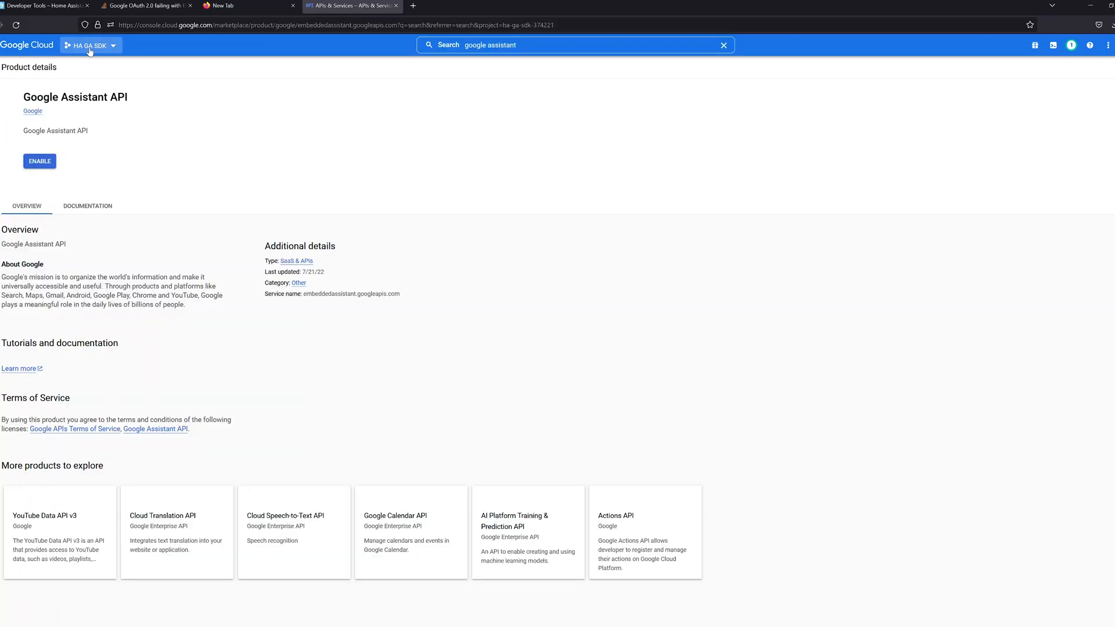
click(39, 161)
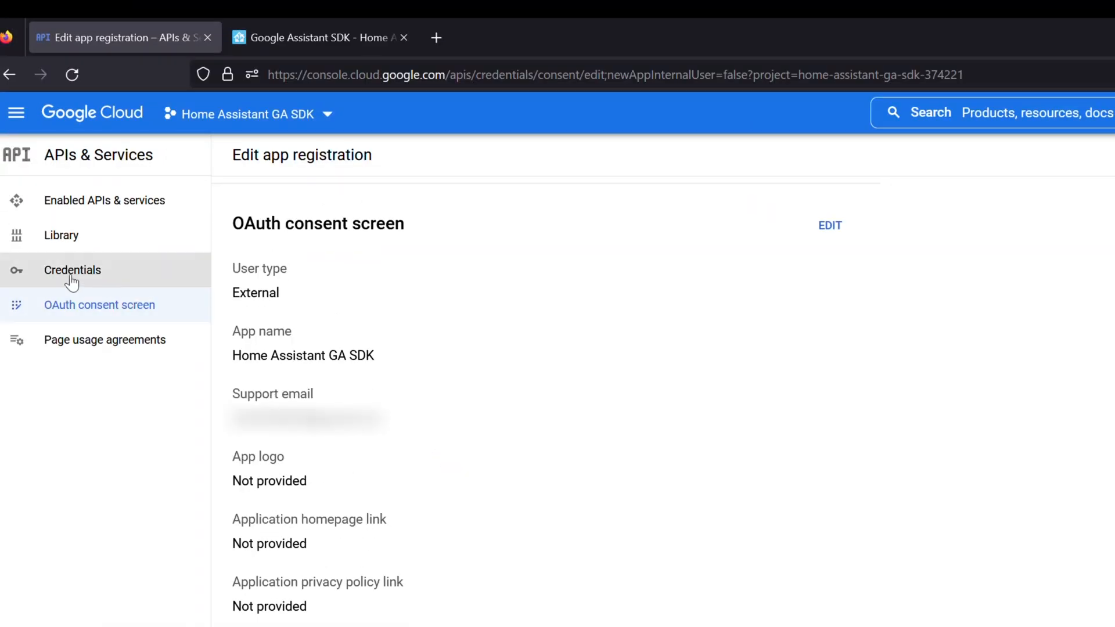
- Start a Web application OAuth client ID from the Credentials page and begin naming it
click(72, 270)
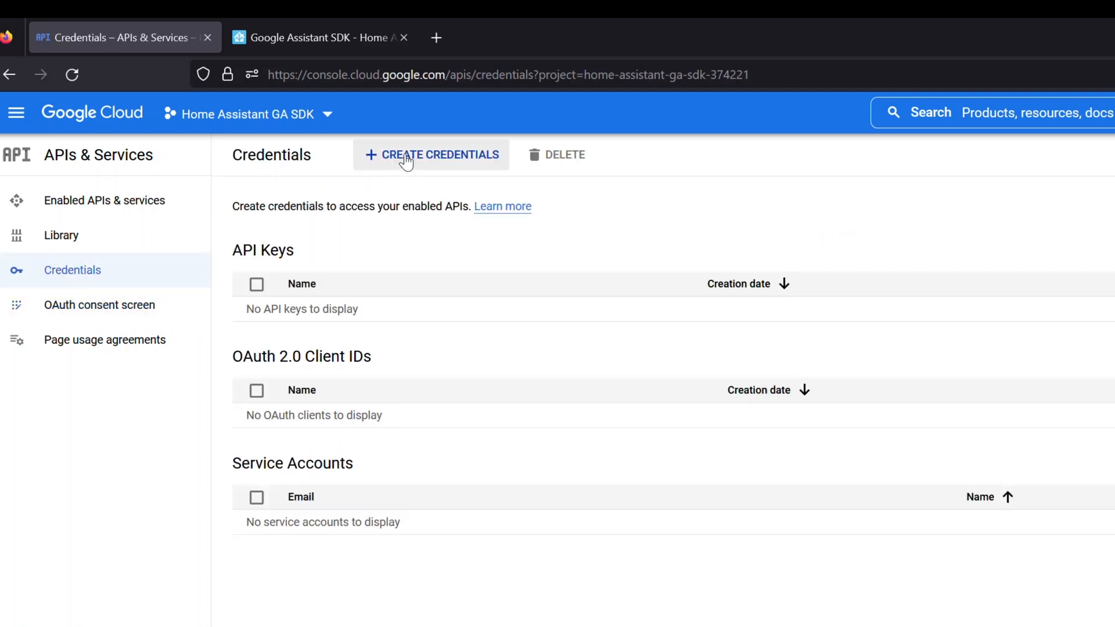
click(431, 155)
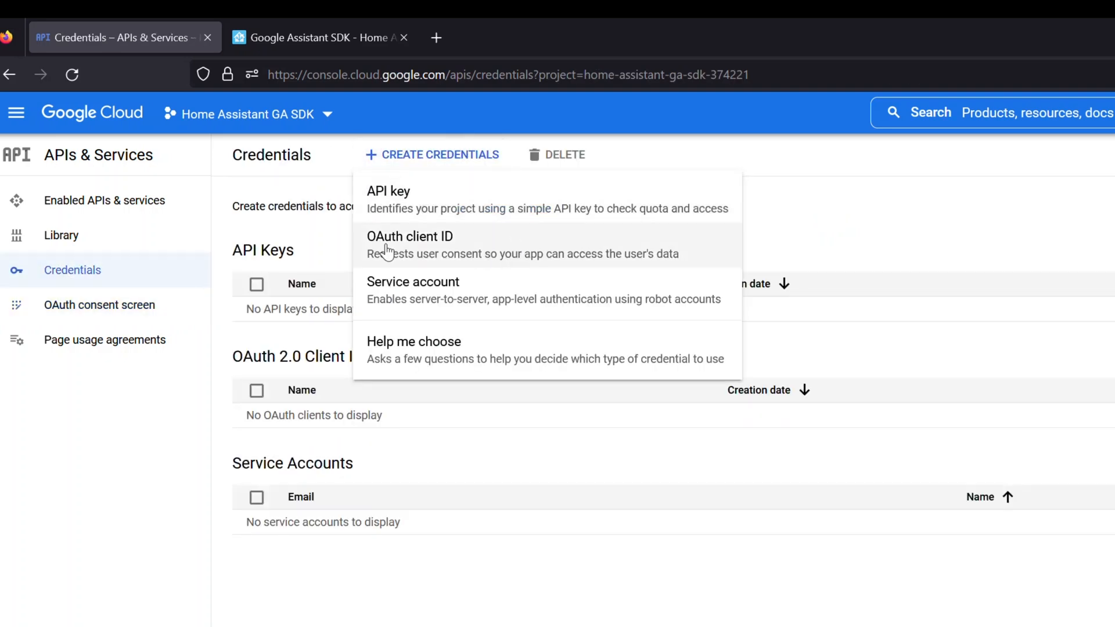
click(410, 237)
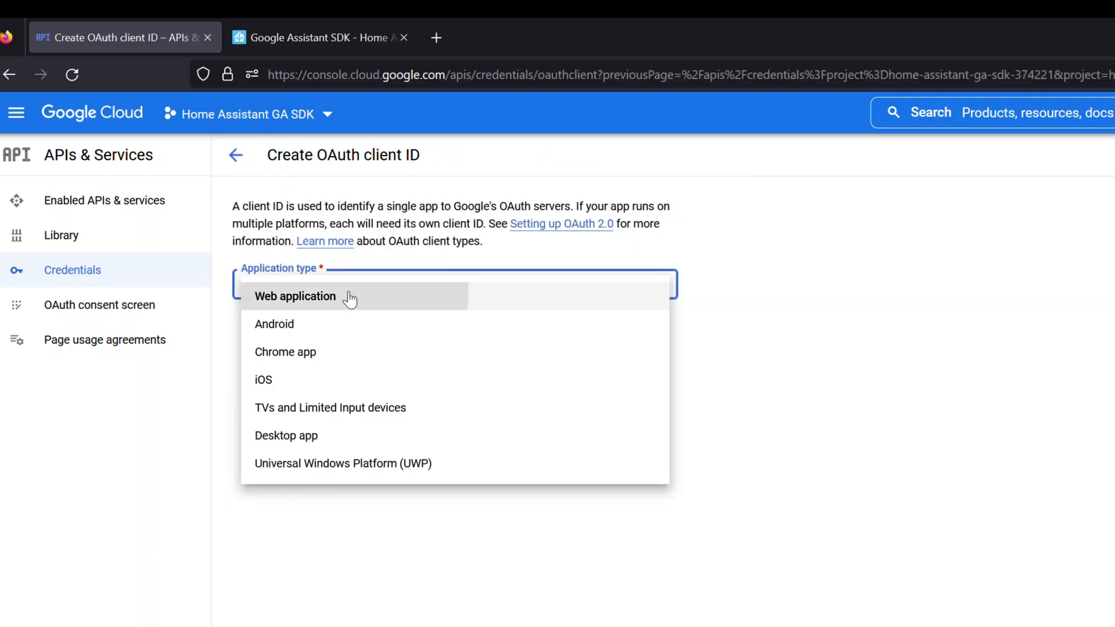
click(294, 296)
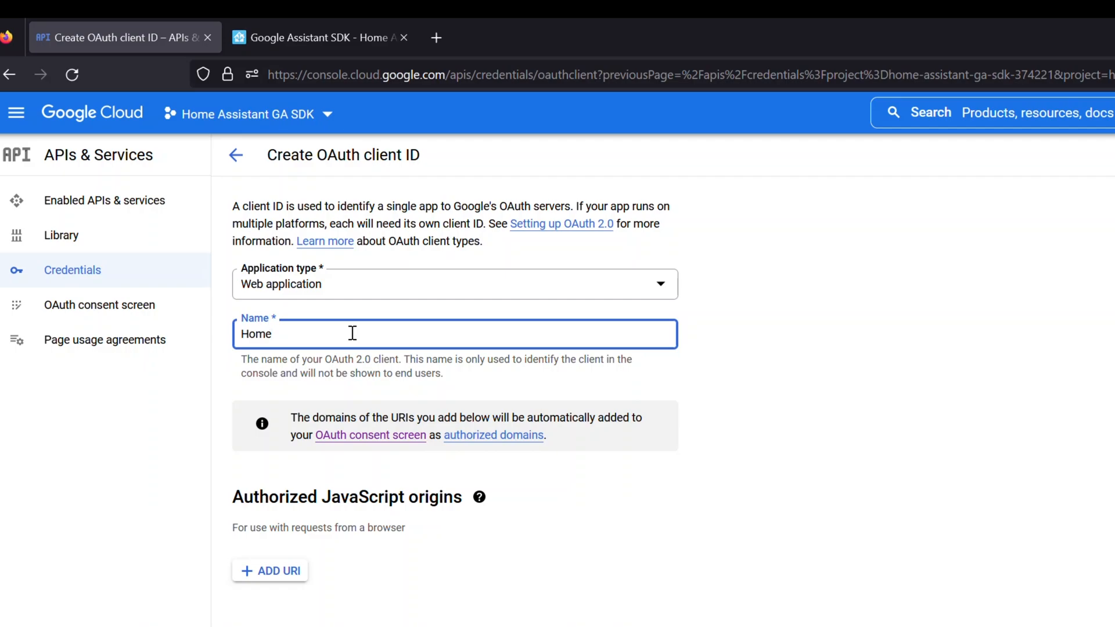
click(316, 36)
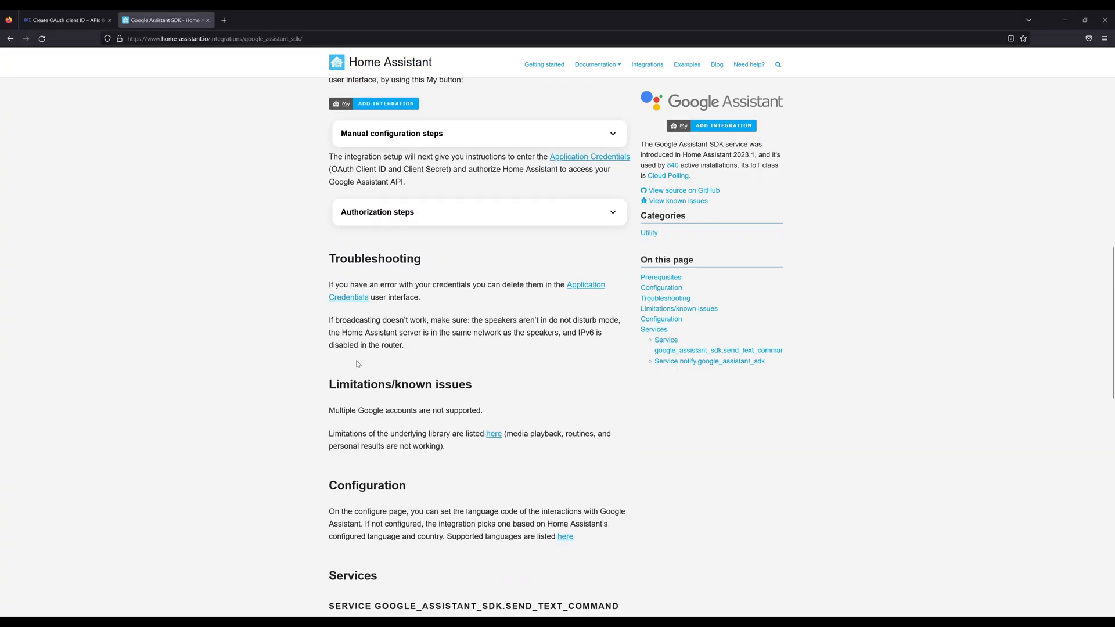
- Scroll the docs to the OAuth credential and redirect URI steps
scroll(up, 3)
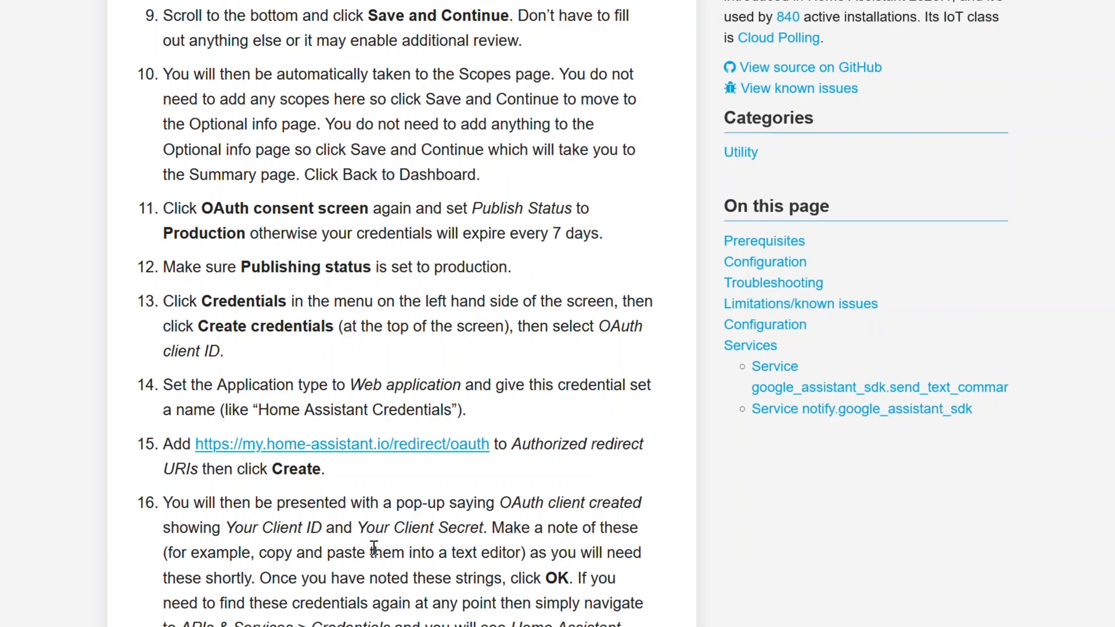
mouse_move(426, 486)
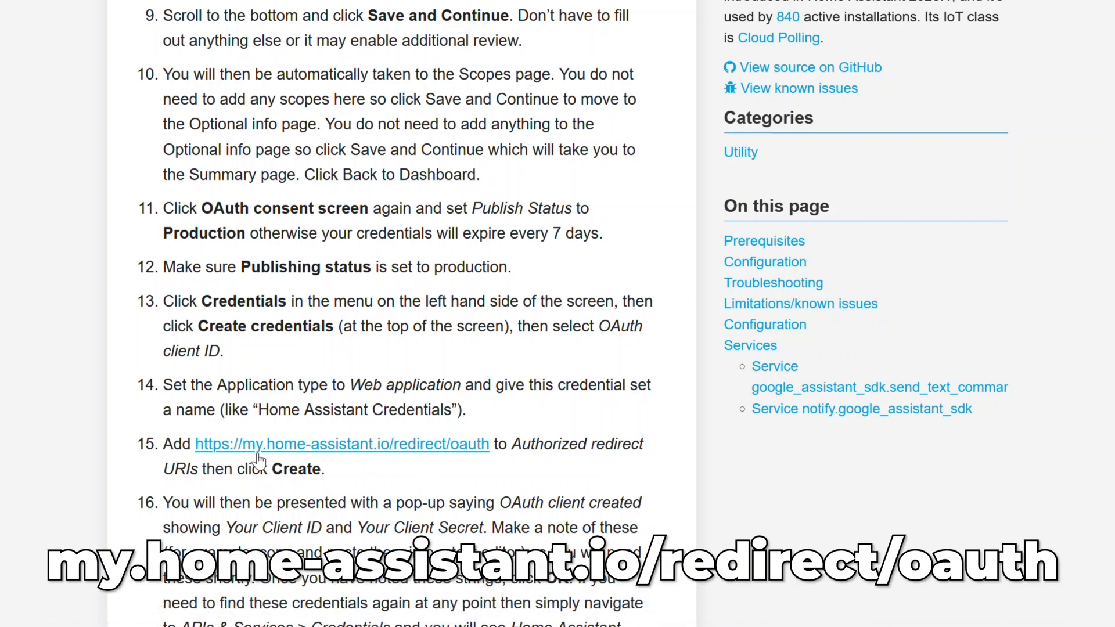
mouse_move(414, 451)
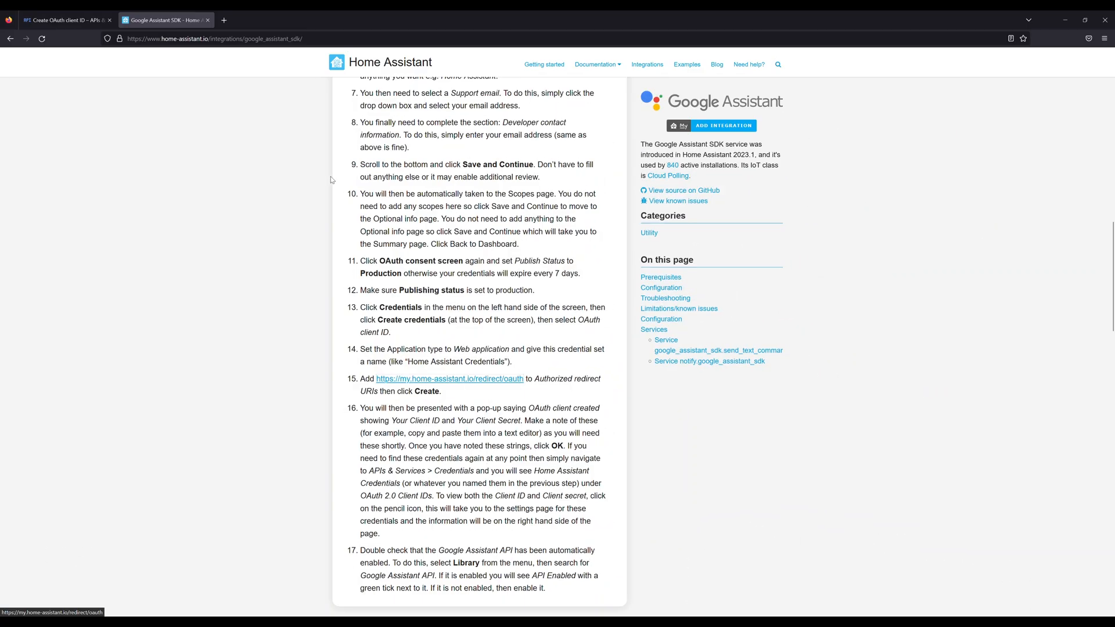
- Return to the OAuth client form and create the Home Assistant web client
click(70, 20)
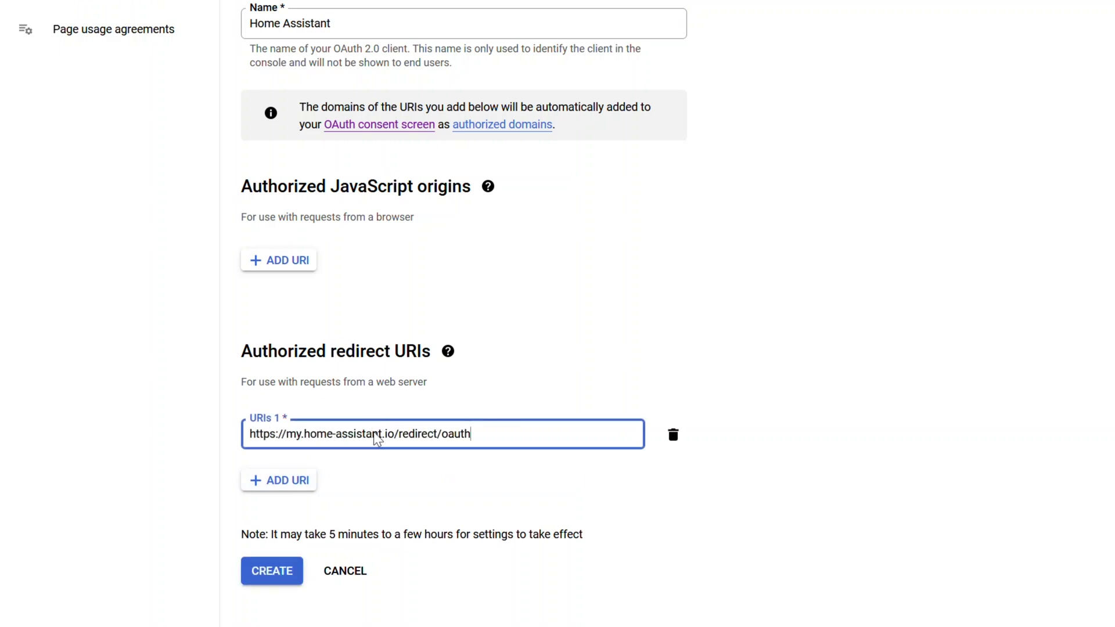
click(271, 571)
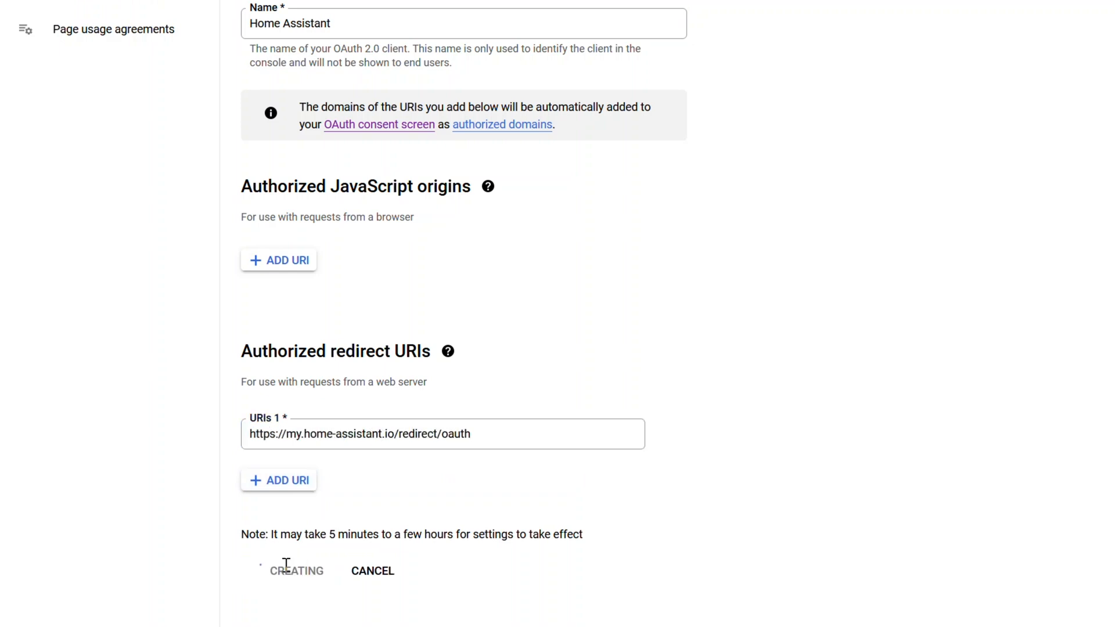
click(295, 571)
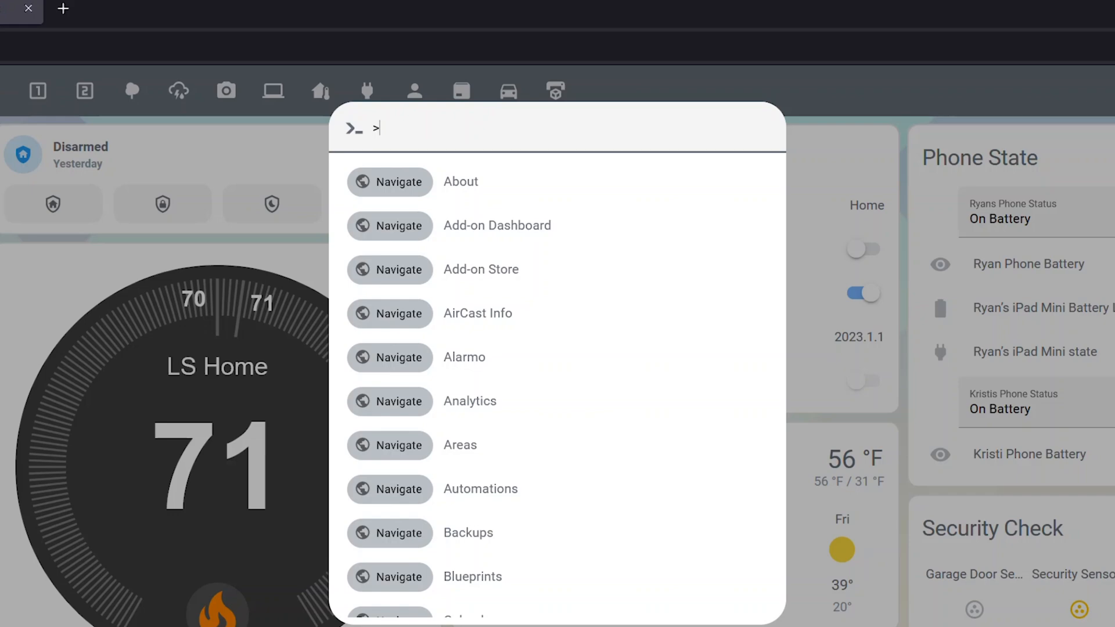
- Go to Integrations and search 'google' to add Google Assistant SDK
text(ingr)
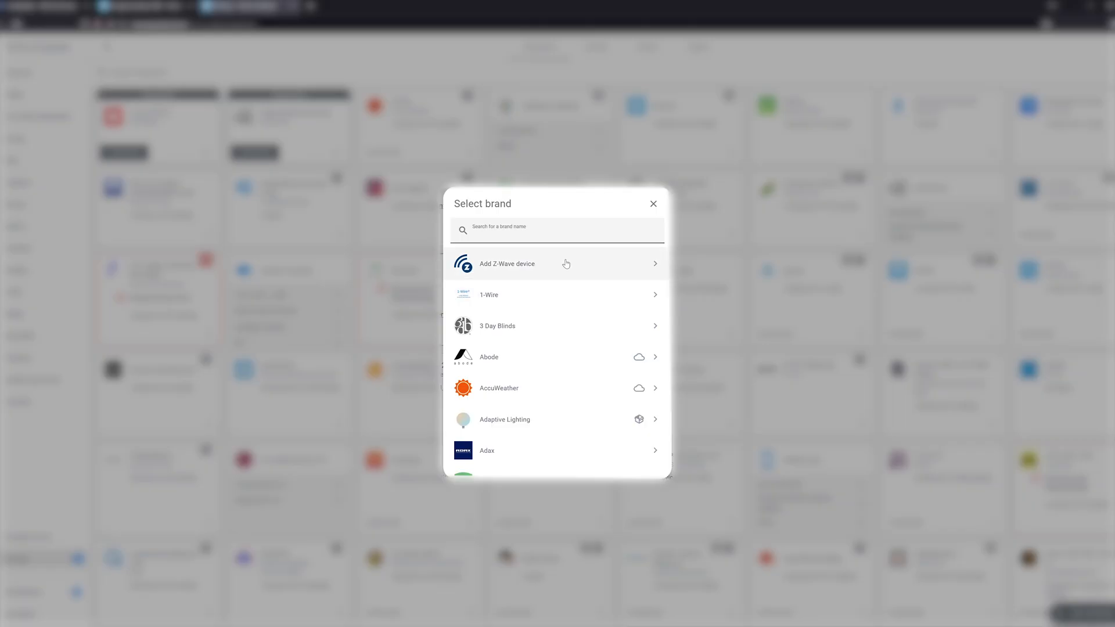
text(google)
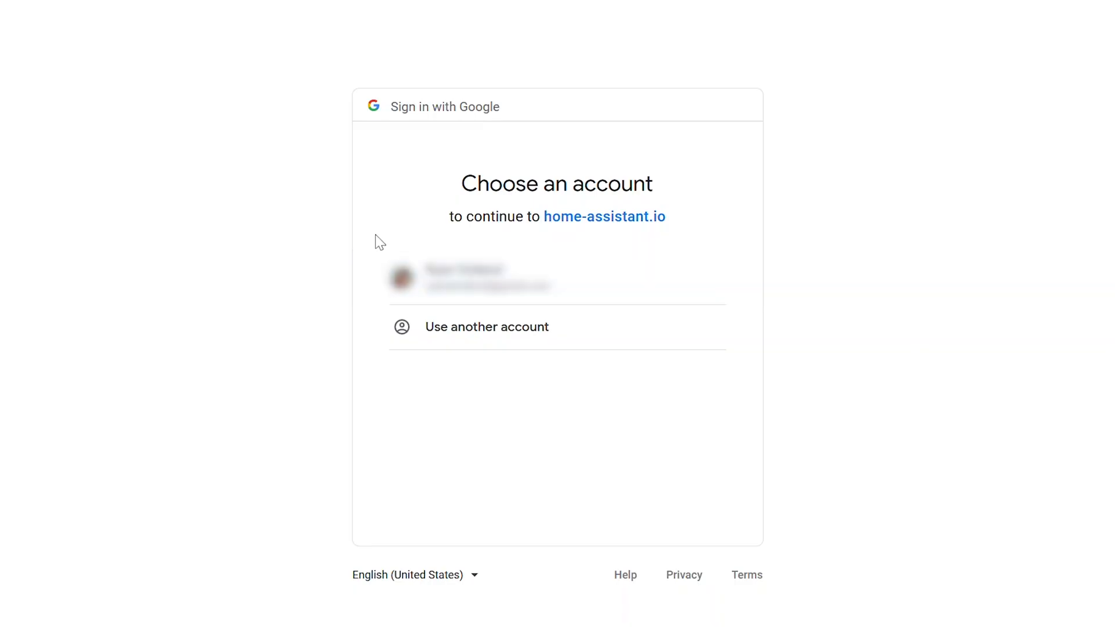
- Choose the Google account and allow home-assistant.io access to Google Assistant
click(485, 279)
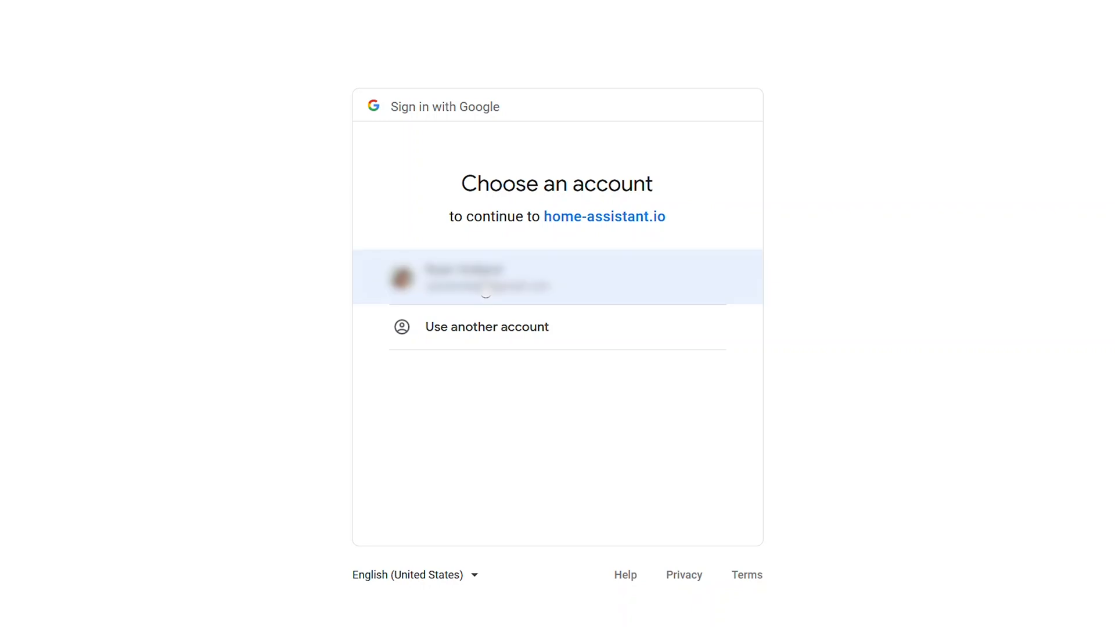
click(486, 278)
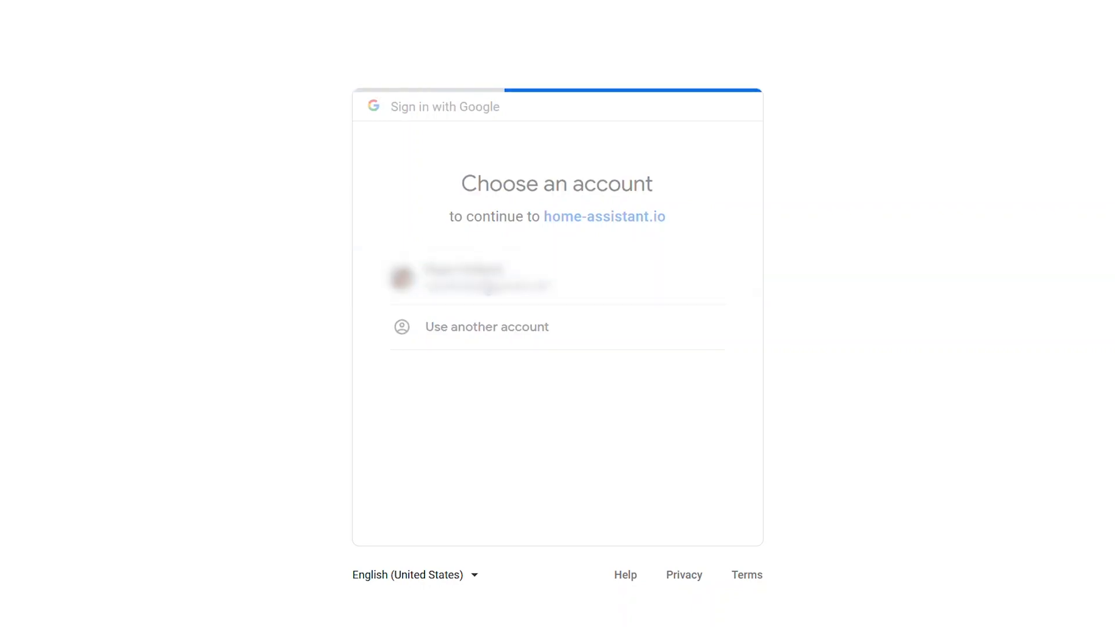
click(474, 282)
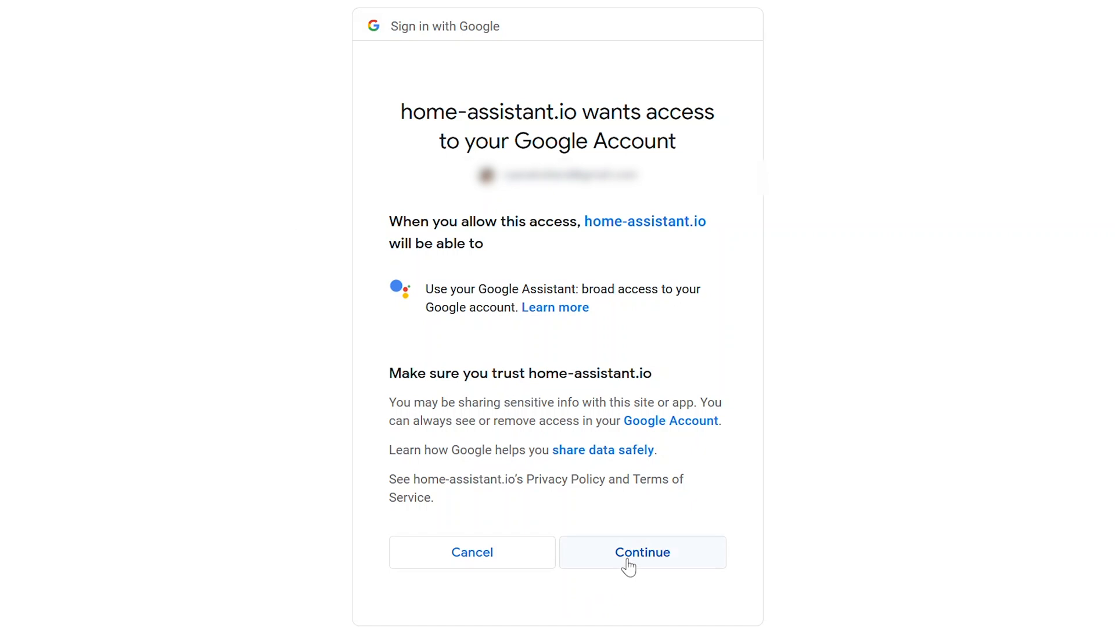
click(643, 552)
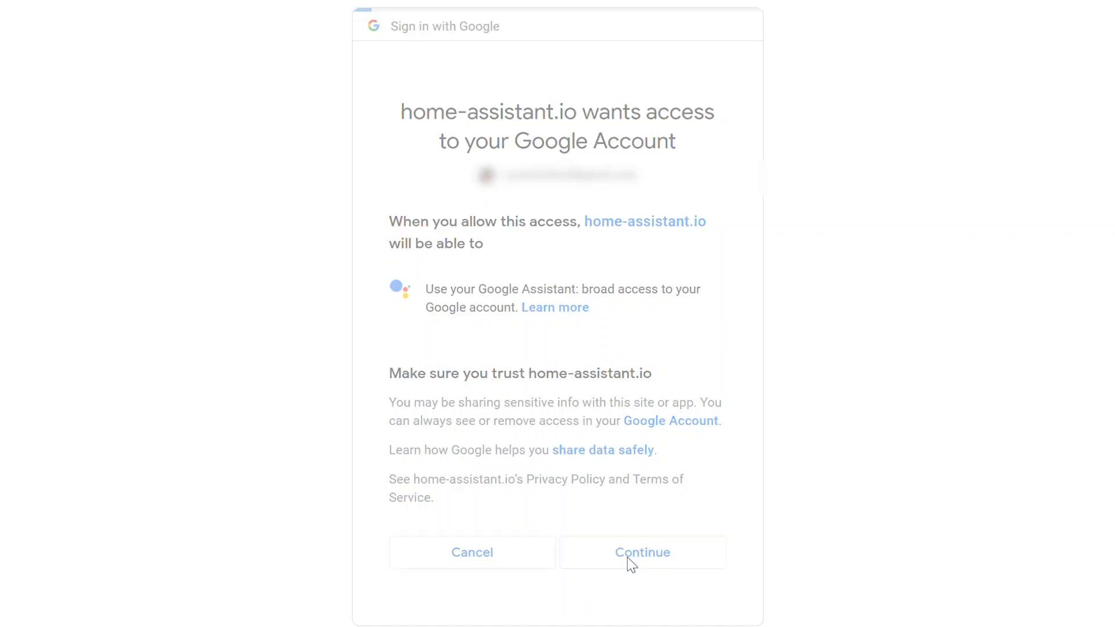
click(642, 552)
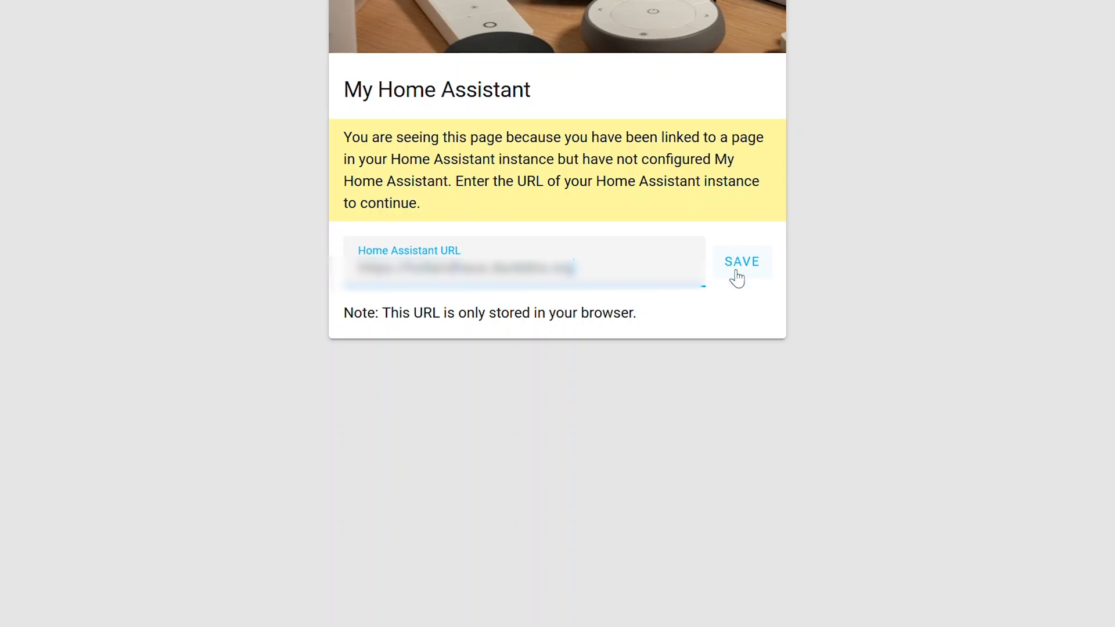
- Save the Home Assistant instance URL and confirm linking the account to Home Assistant
click(742, 262)
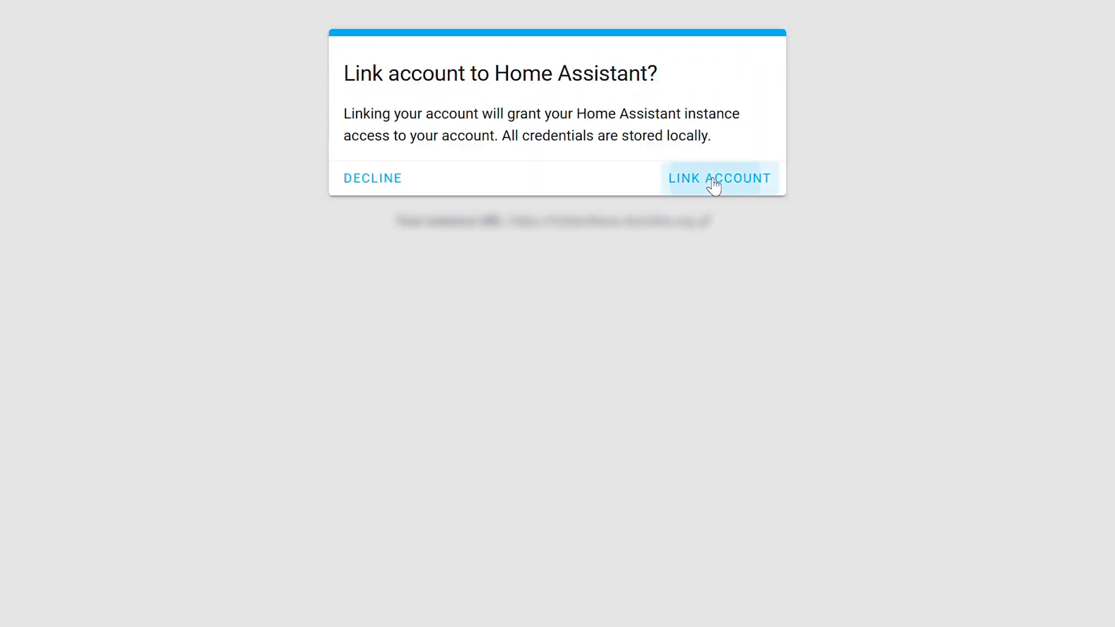
click(719, 178)
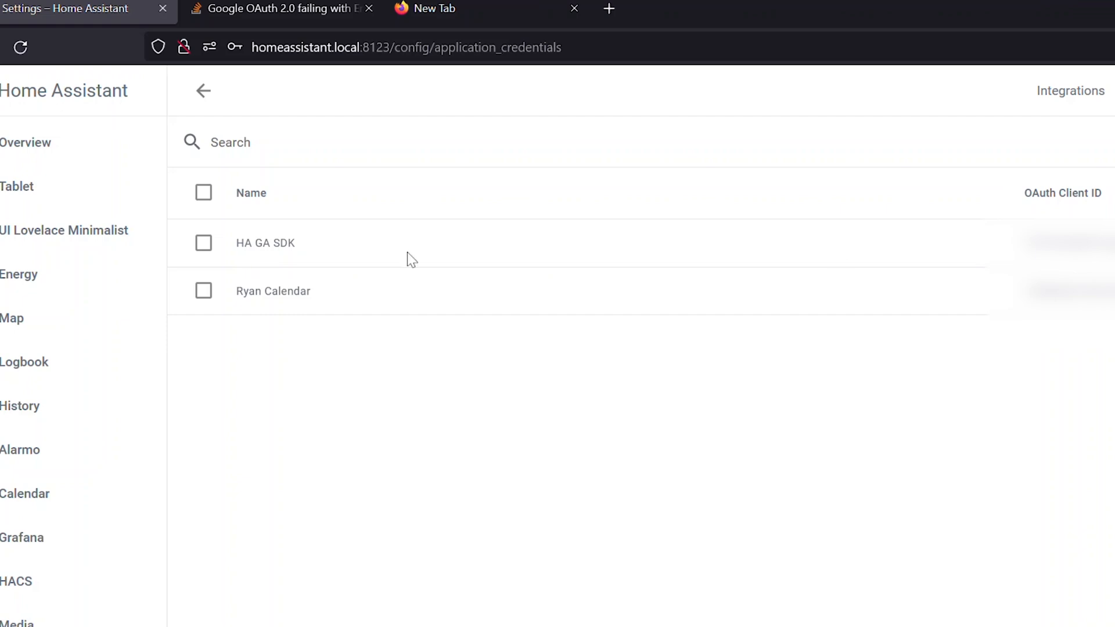
mouse_move(803, 266)
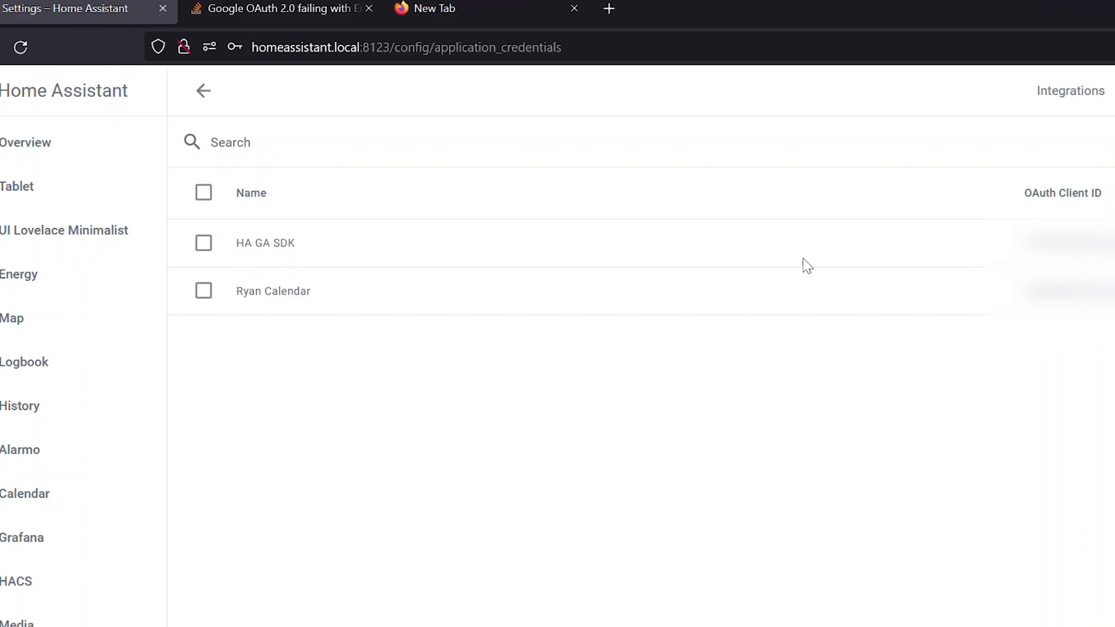
mouse_move(203, 243)
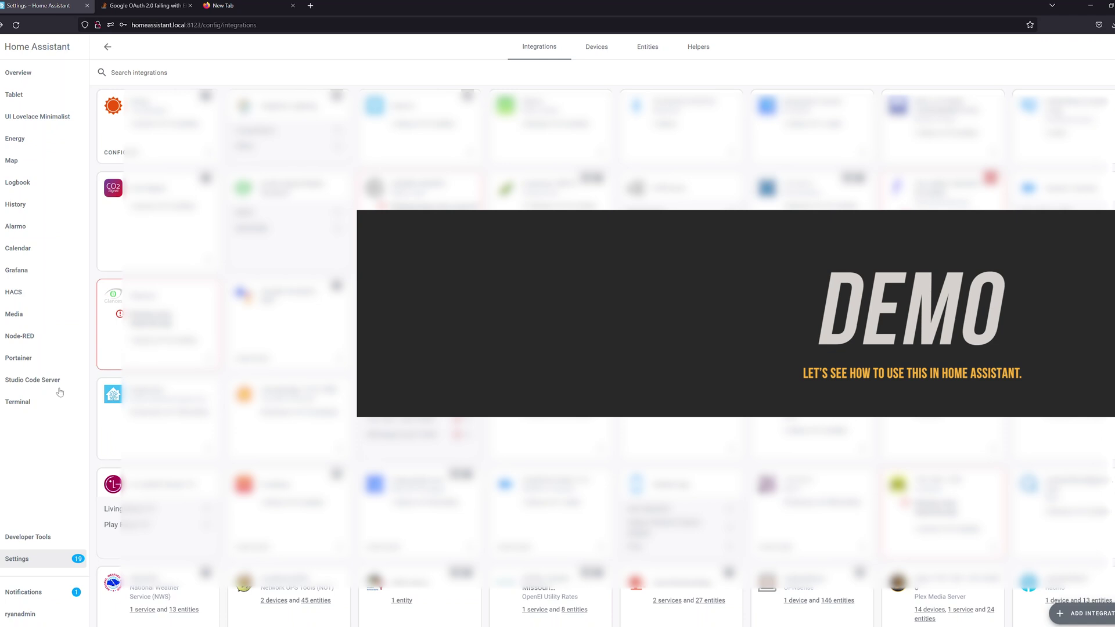
- In Developer Tools Services, select Google Assistant SDK: Send text command and tick Command
click(28, 537)
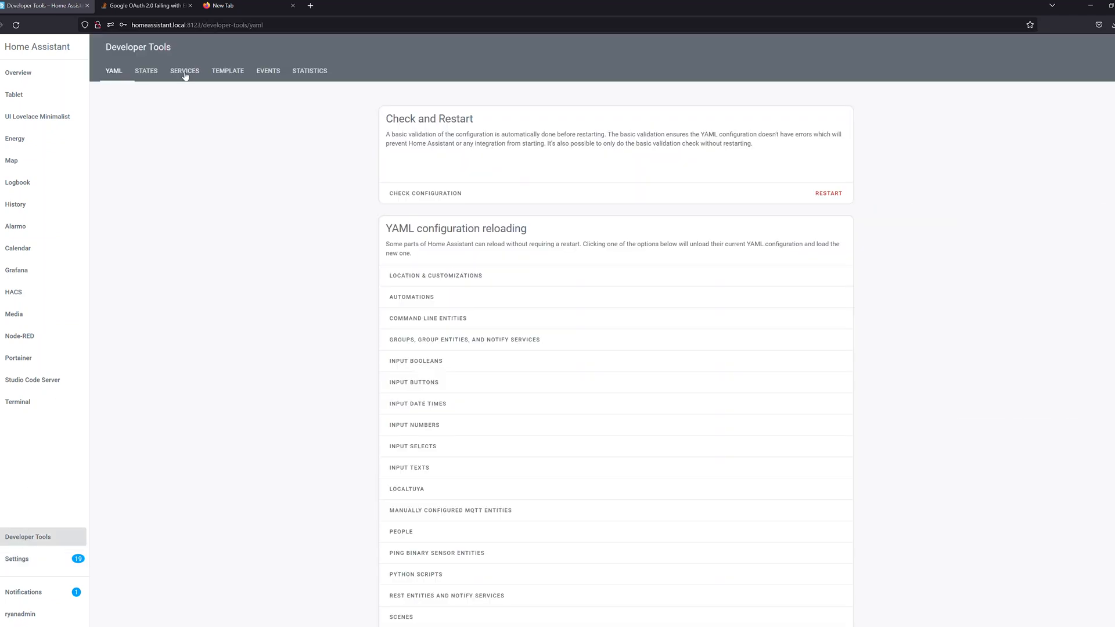
click(184, 71)
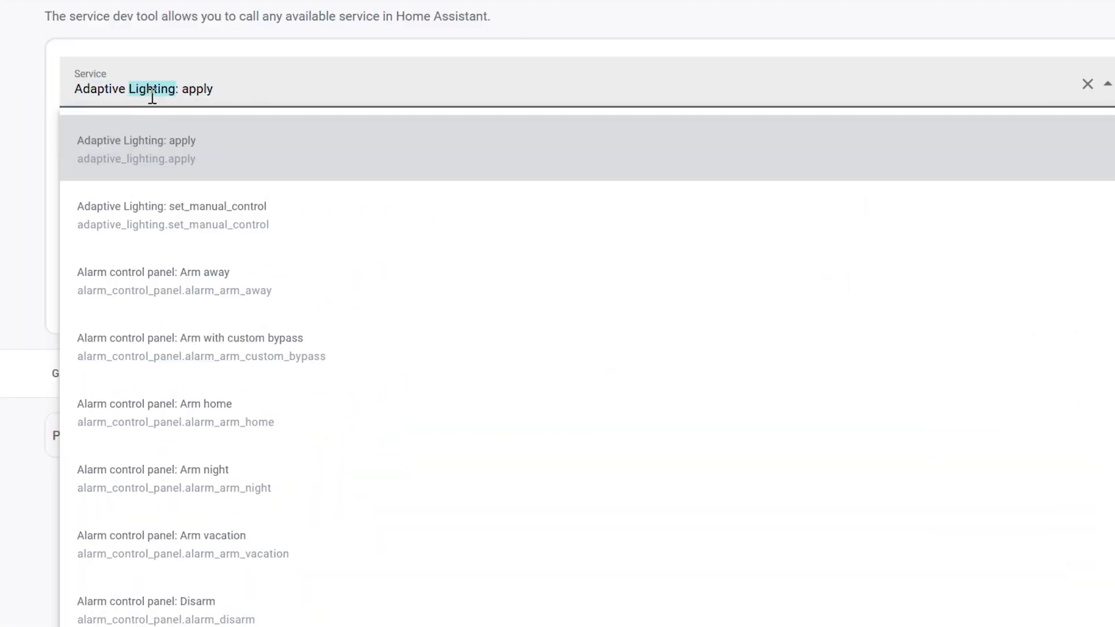
text(google)
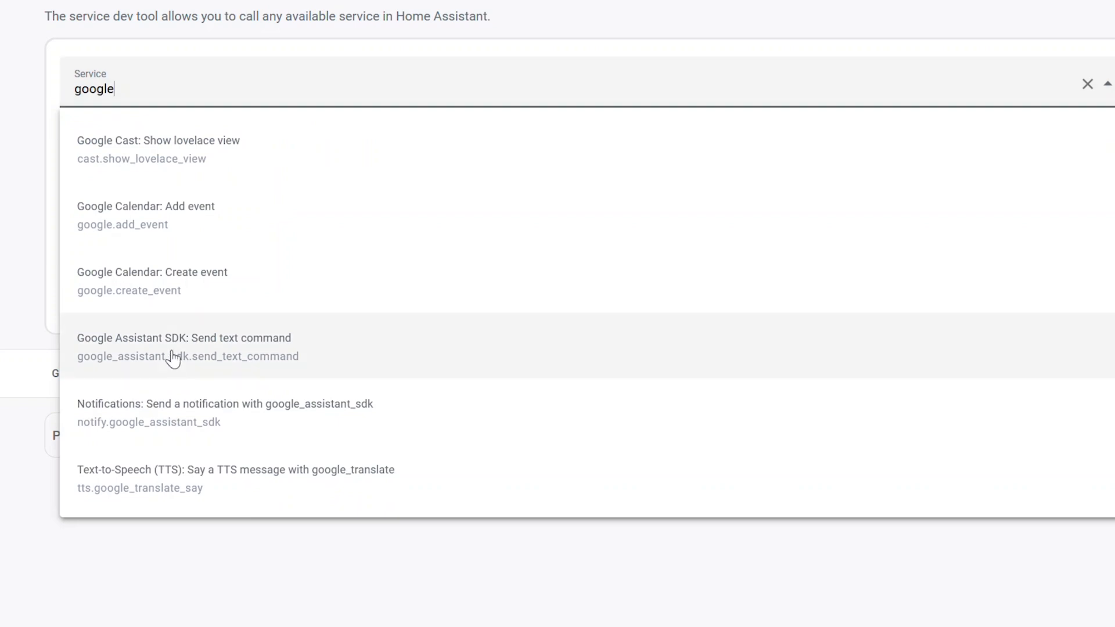
click(174, 347)
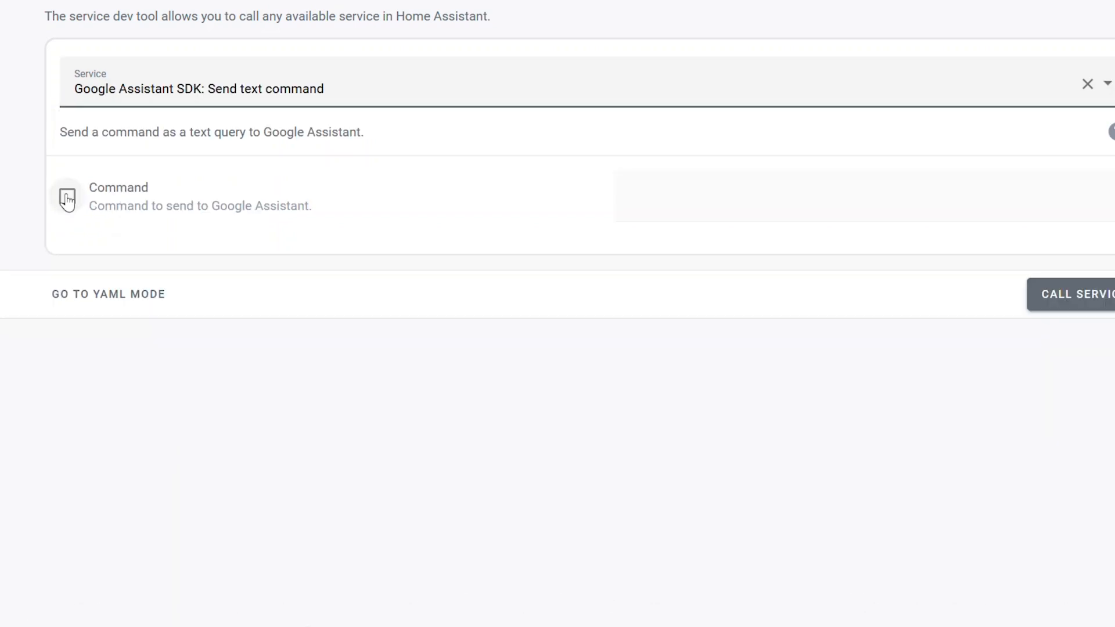
click(767, 200)
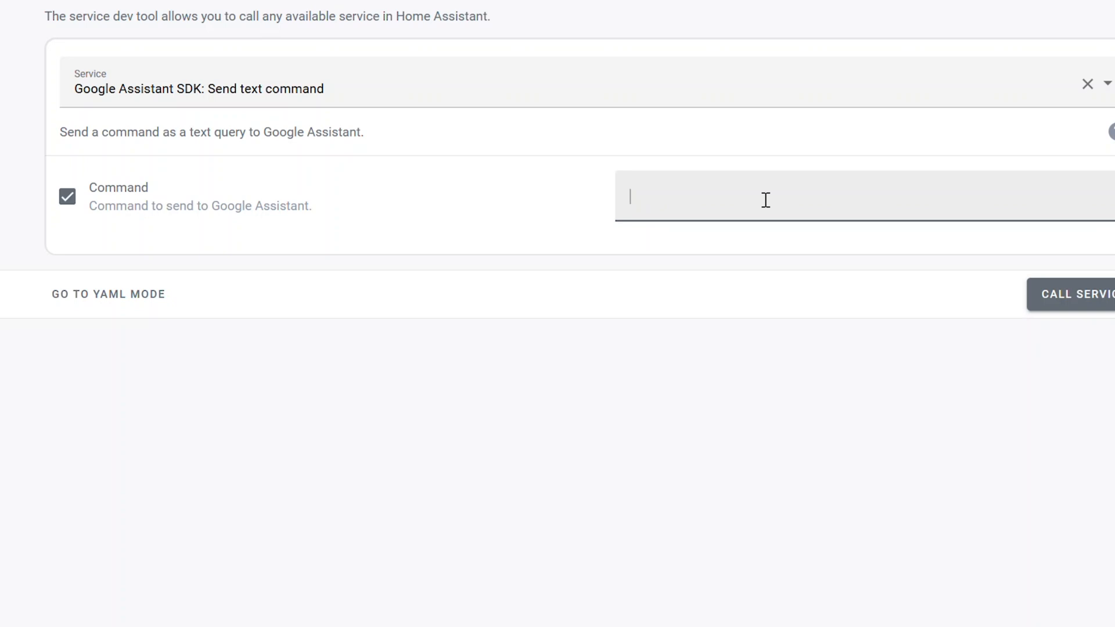
- Send the text command 'turn on thomas bed'
text(turn on thomas bed)
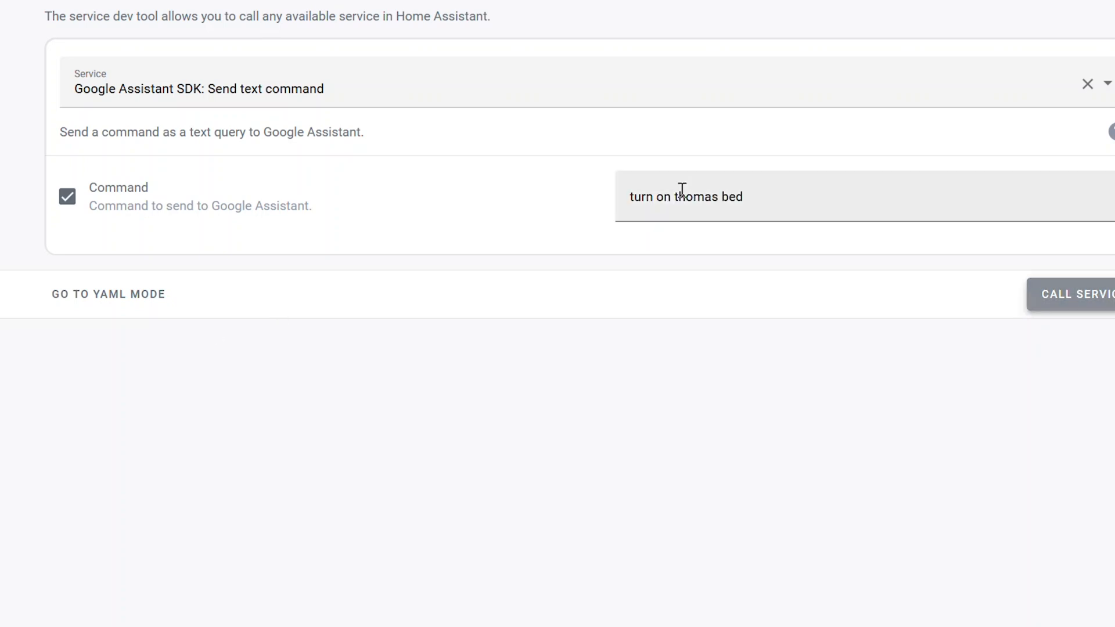
click(862, 238)
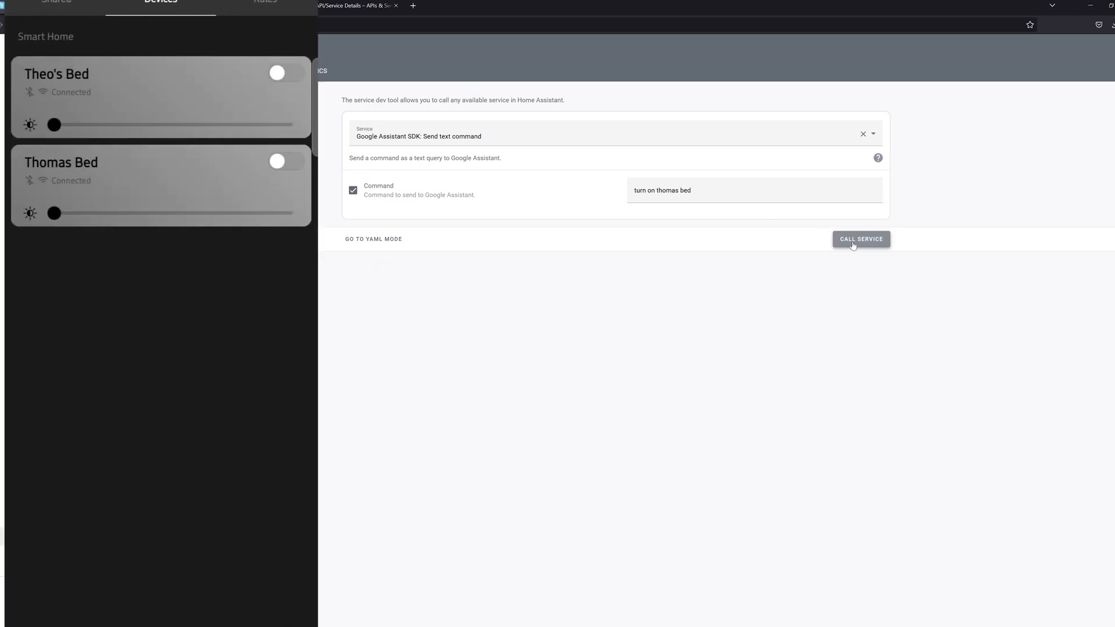
click(861, 238)
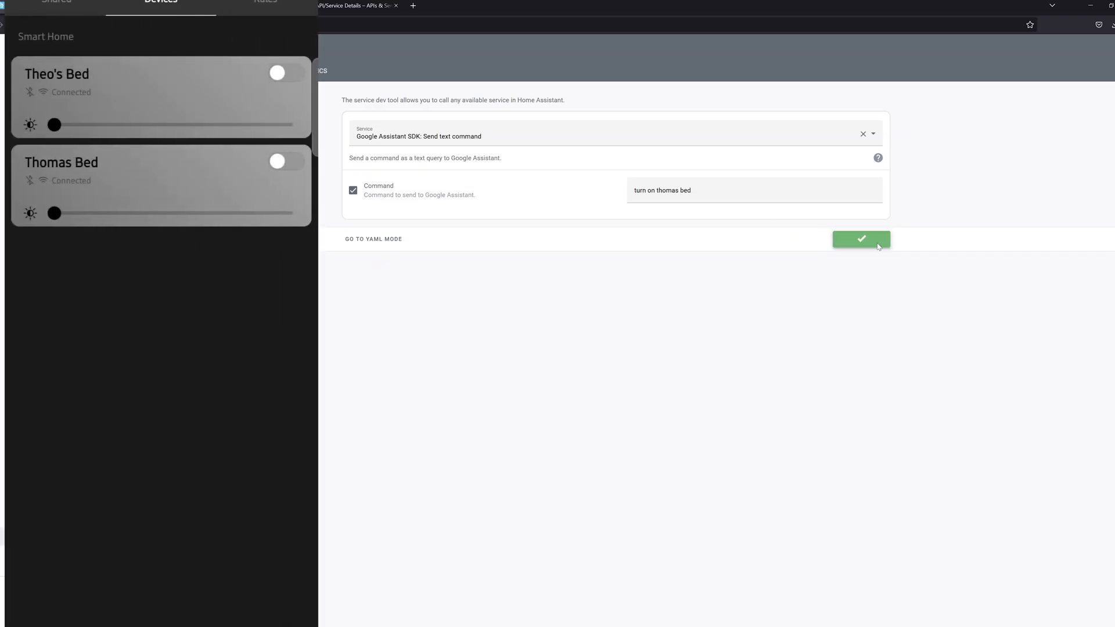
- Send 'set thomas bed to blue', then enter 'set thomas bed to 50%'
click(861, 240)
text(s)
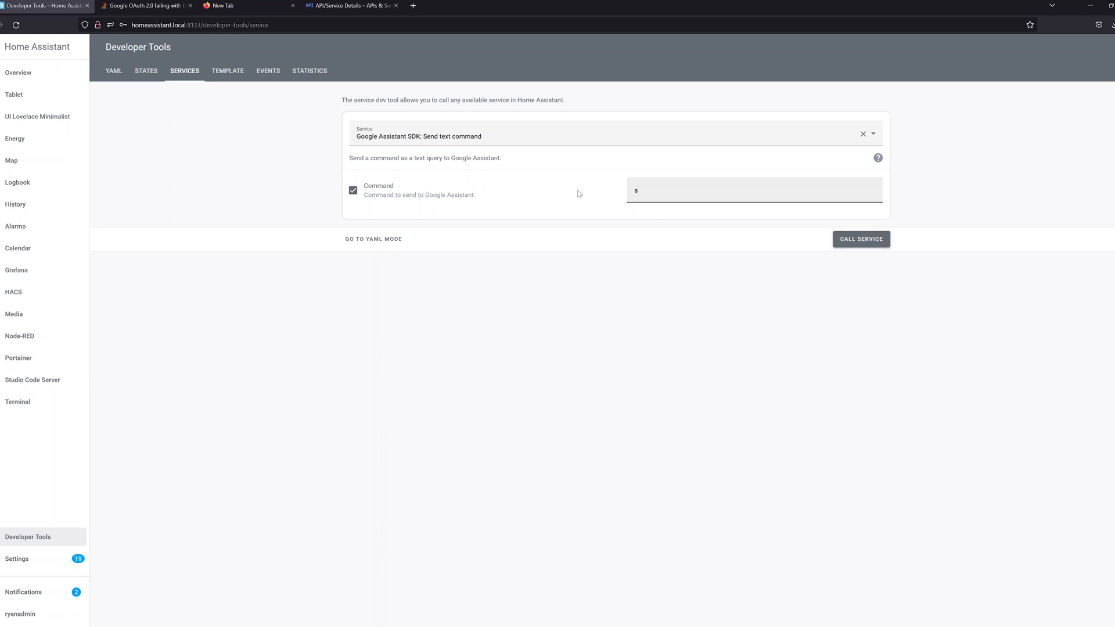
text(et thomas bed to blue)
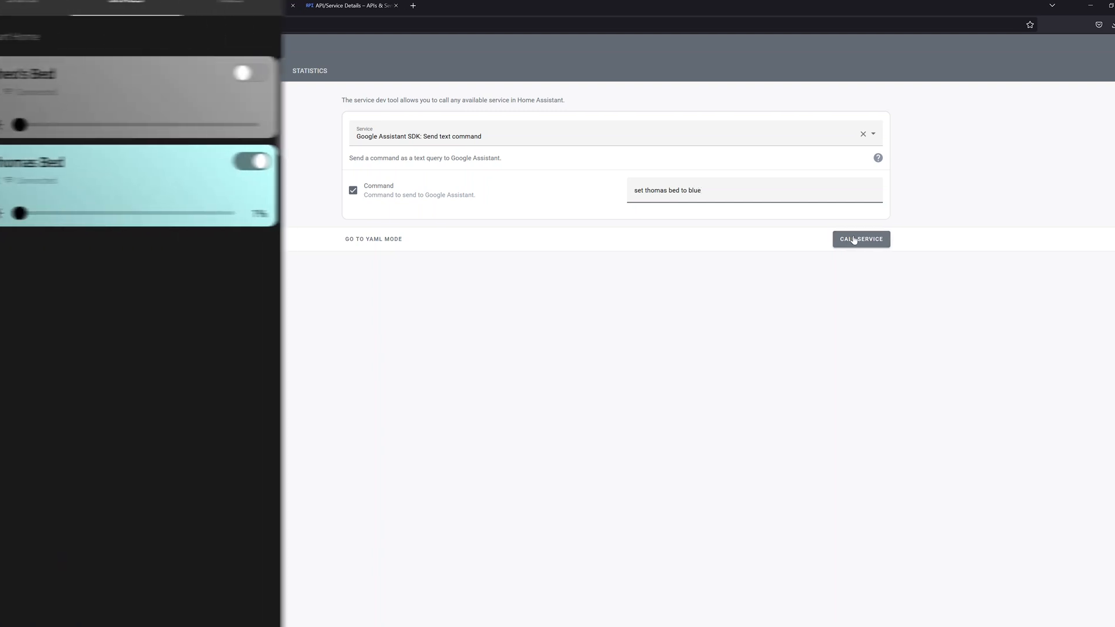
click(861, 239)
text(se)
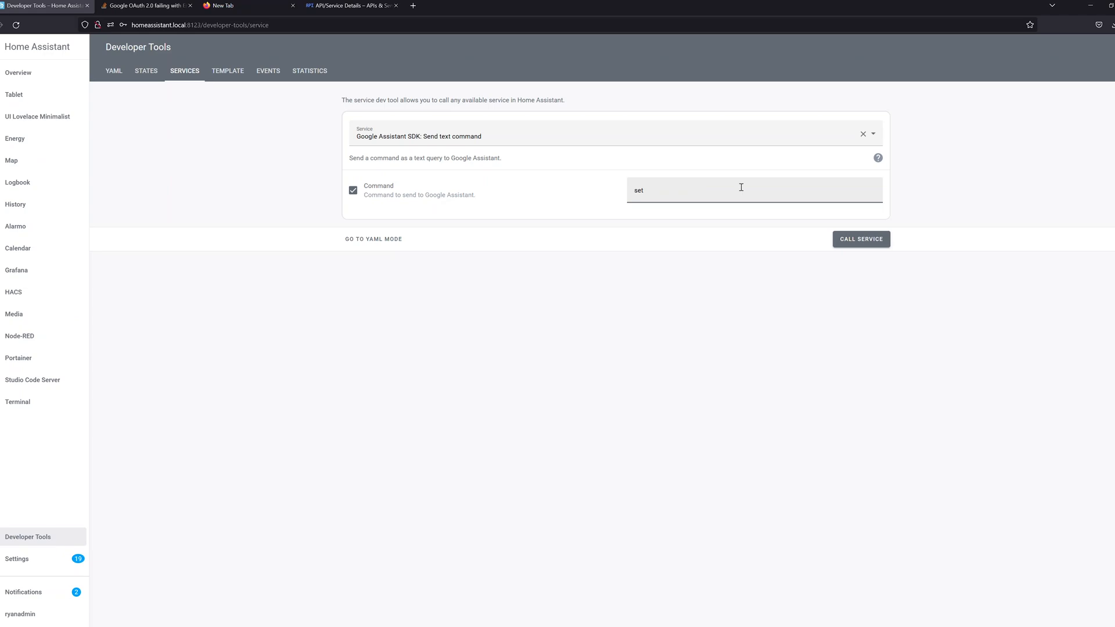
text(thomas bed to 50%)
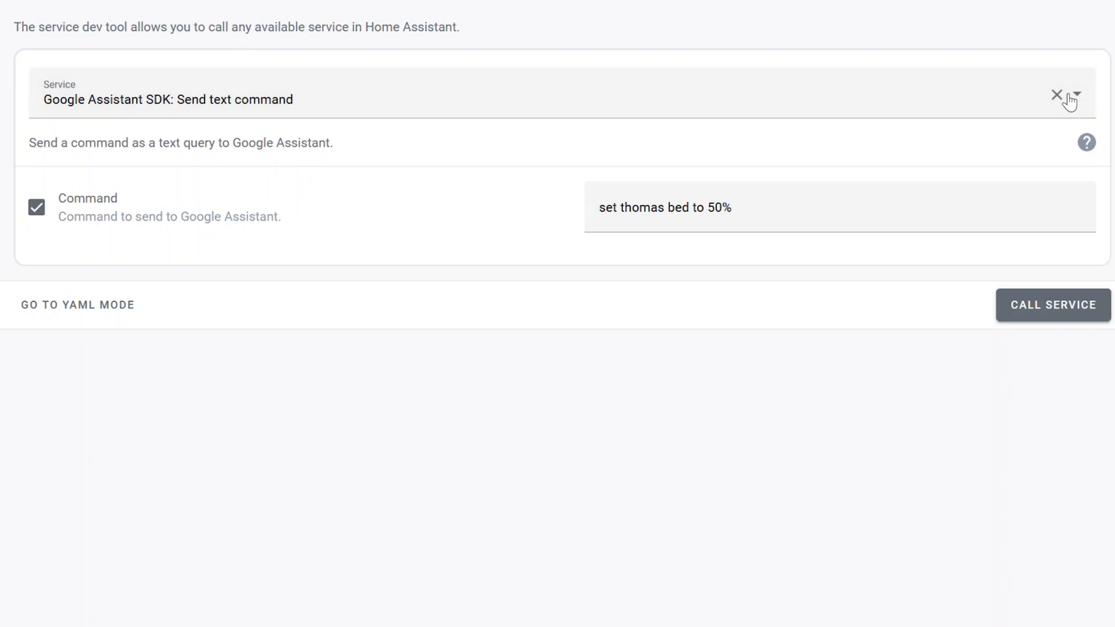
- Select the google_assistant_sdk notification service in the Service field
click(168, 99)
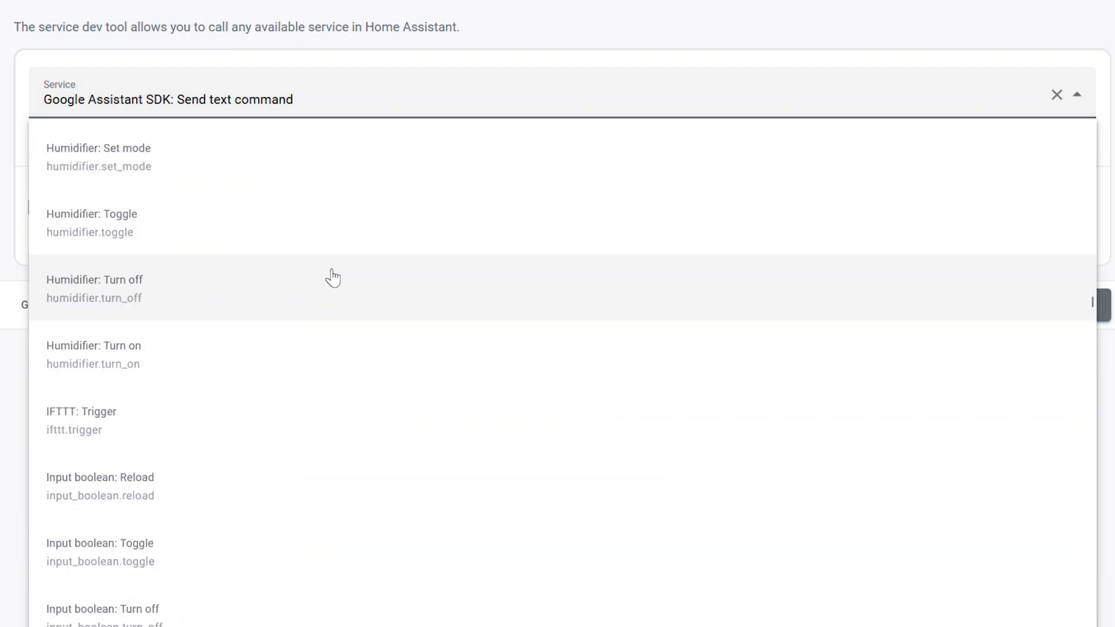
text(notif)
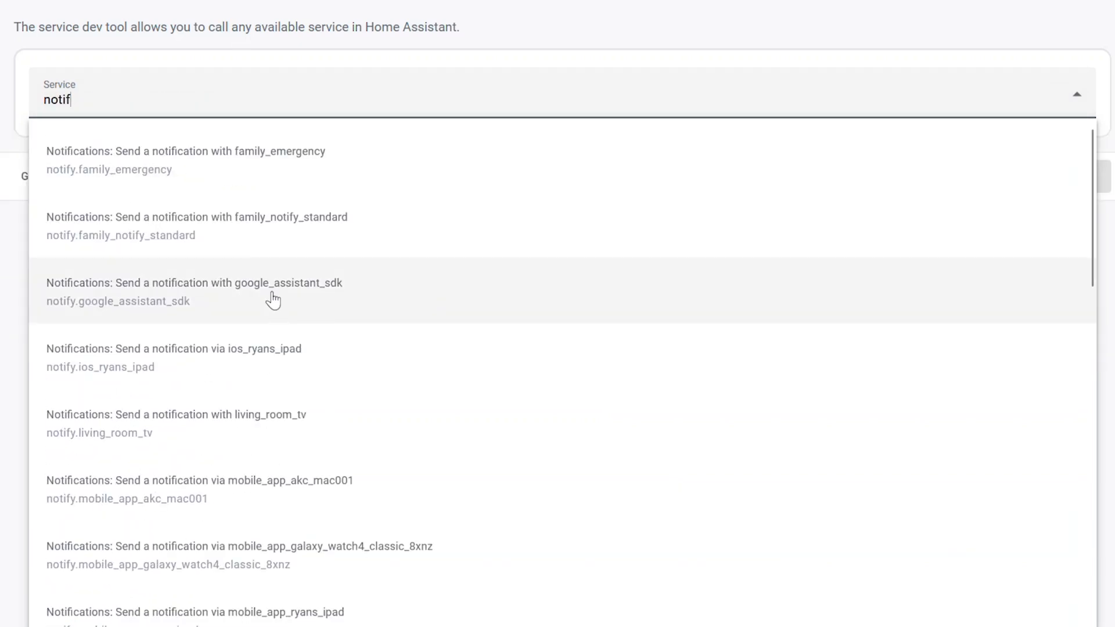
click(195, 292)
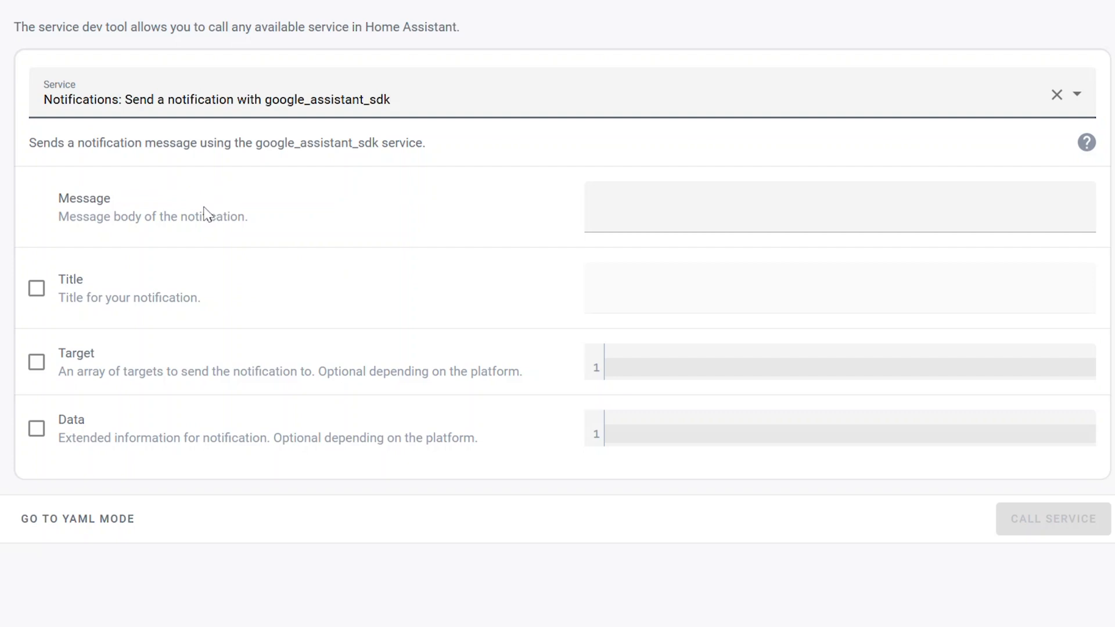
- Enter the message 'This is a test' and target 'Office Display'
click(831, 209)
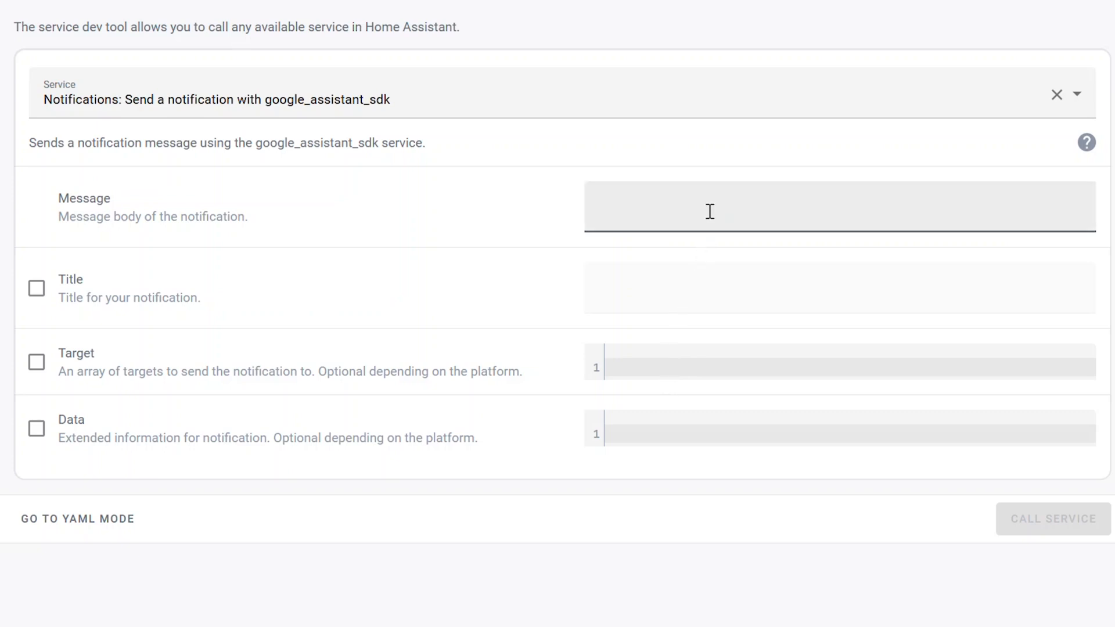
text(This is a test)
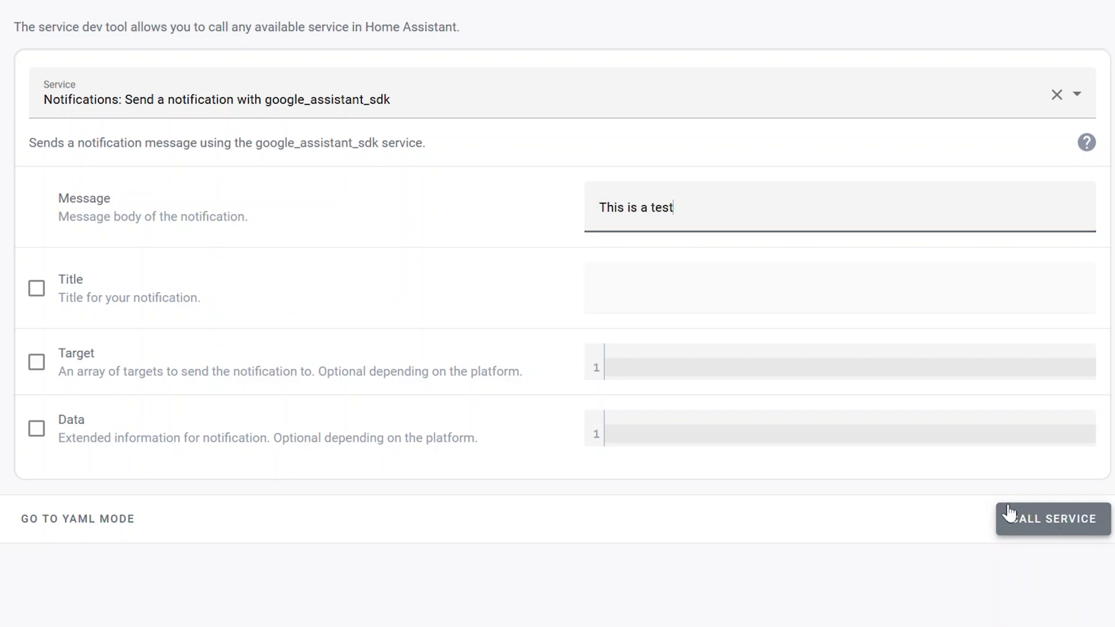
click(36, 362)
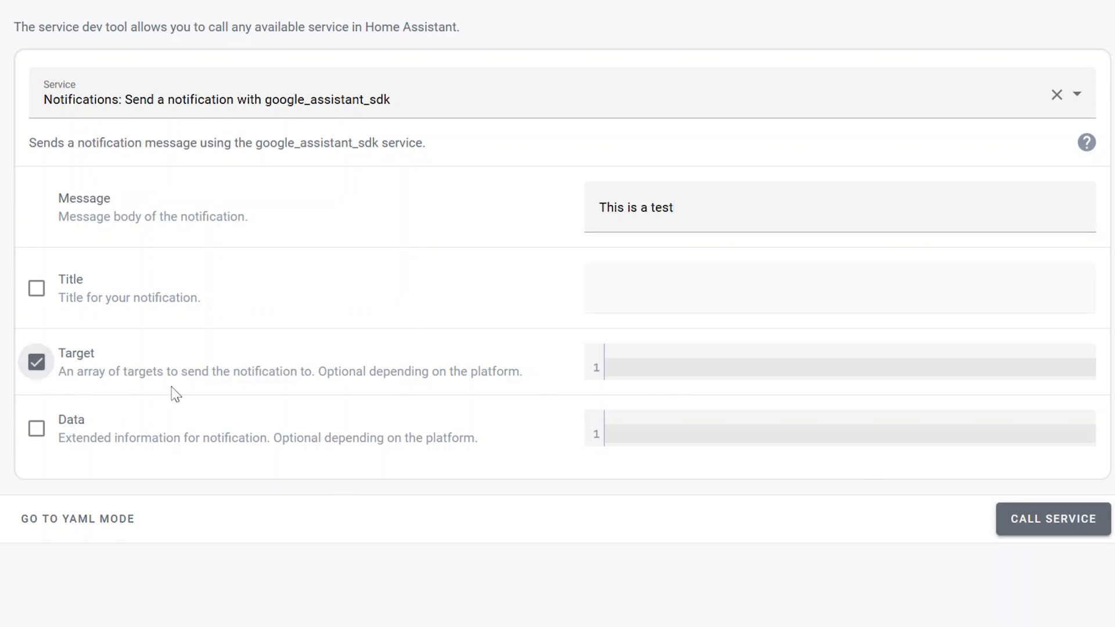
click(745, 367)
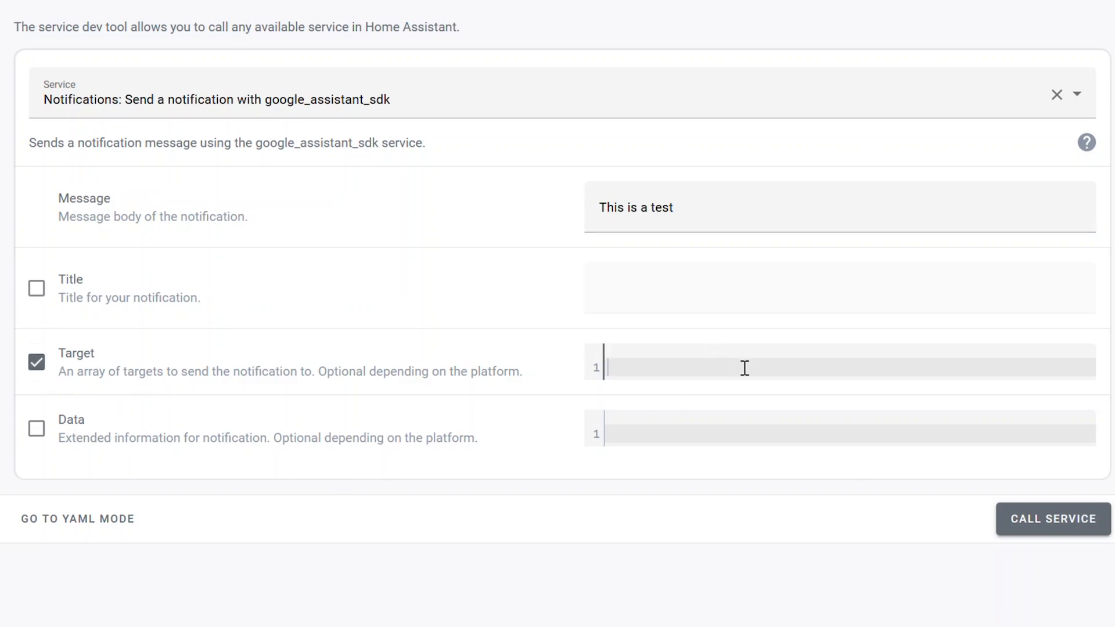
text(Office Di)
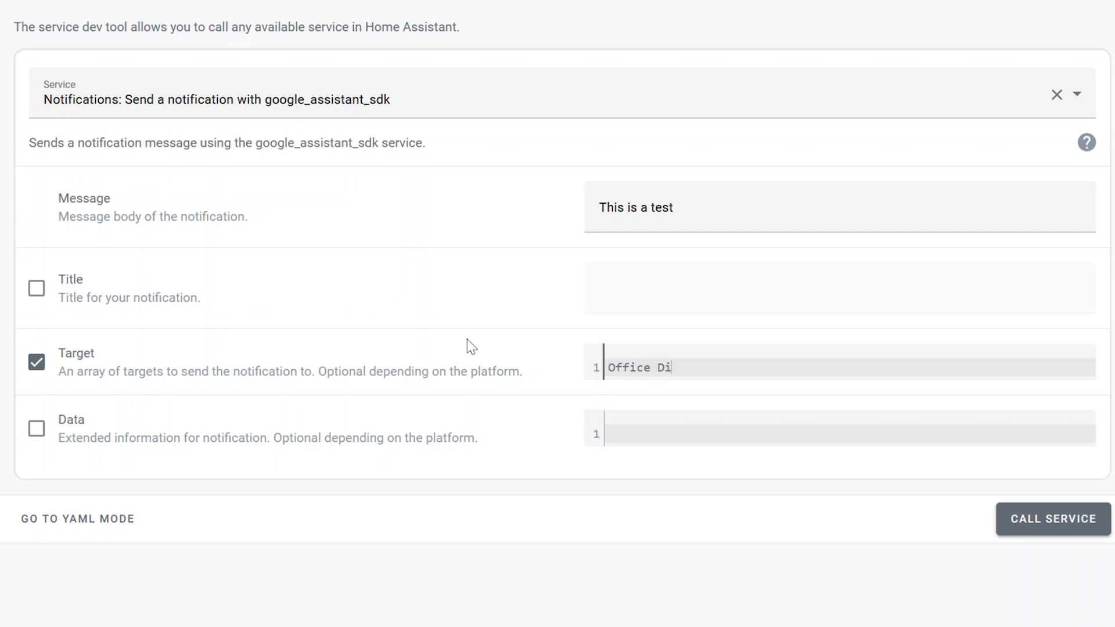
text(splay)
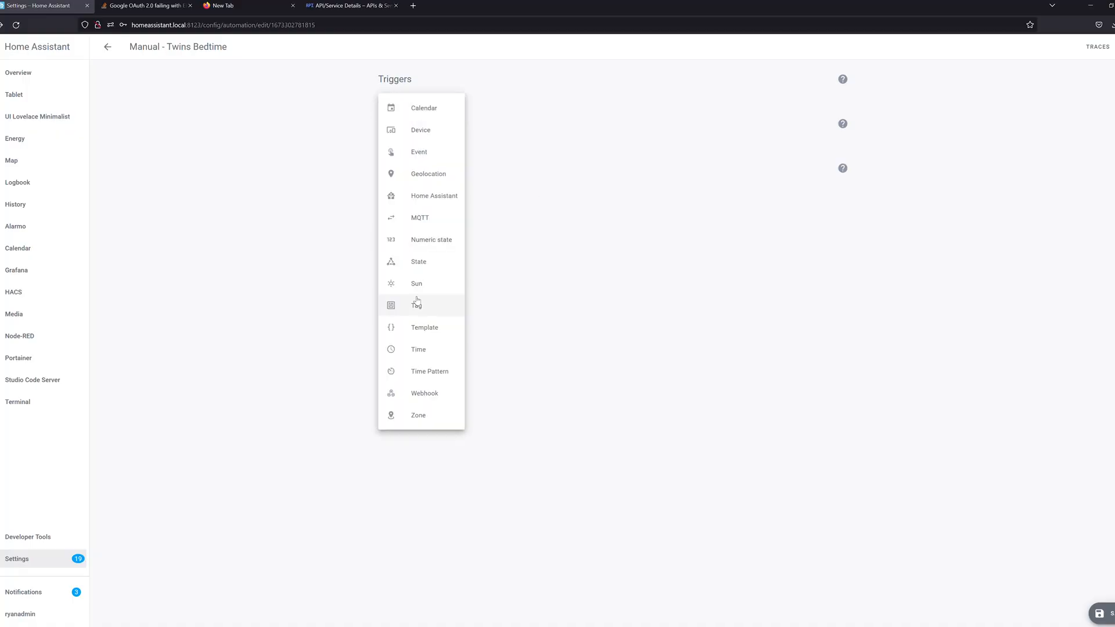
- Add a Time trigger and a Google Assistant SDK: Send text command action
click(419, 349)
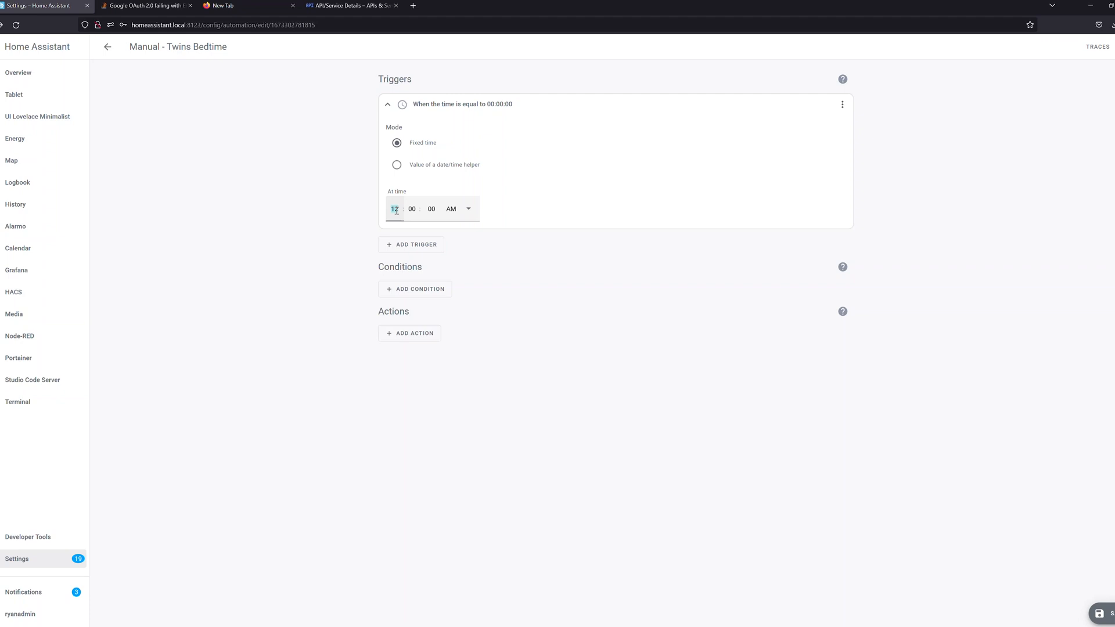
click(409, 333)
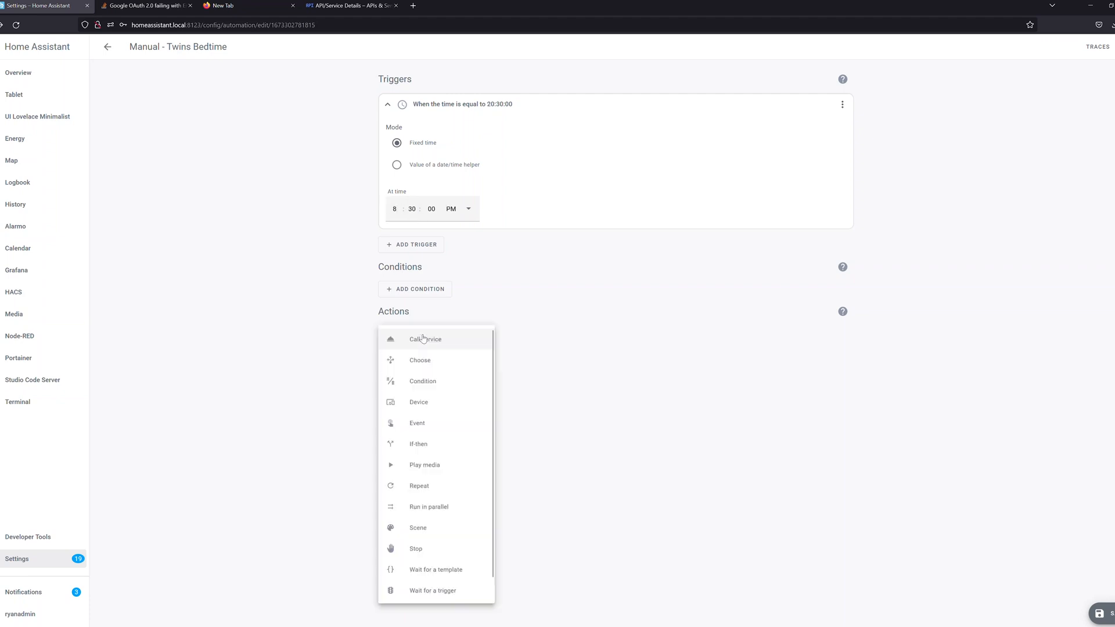
click(424, 339)
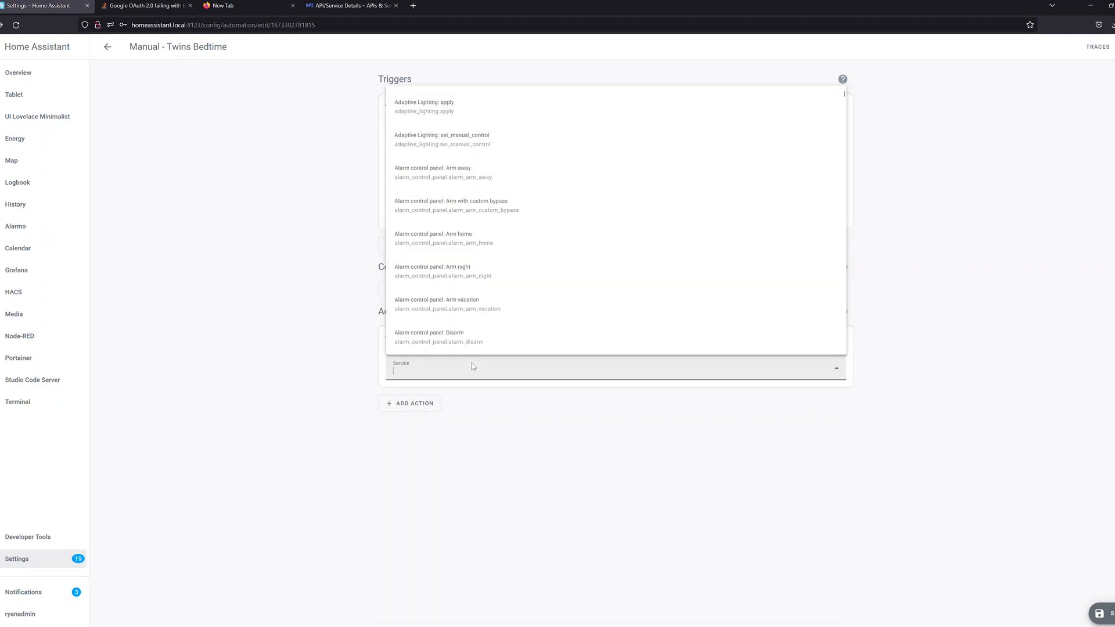
text(googl)
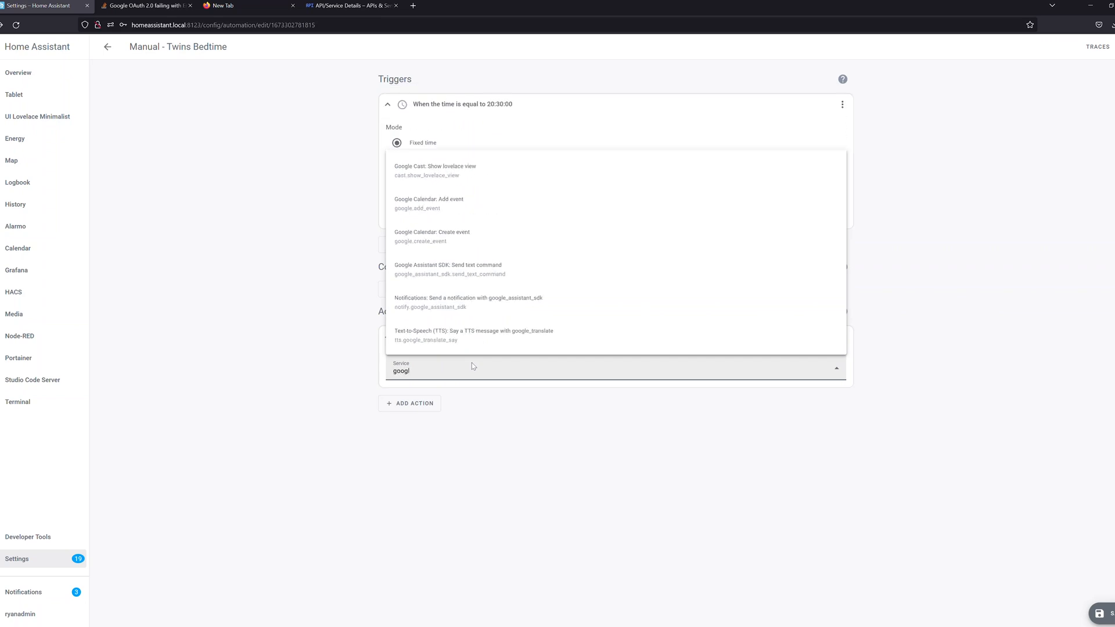
click(449, 269)
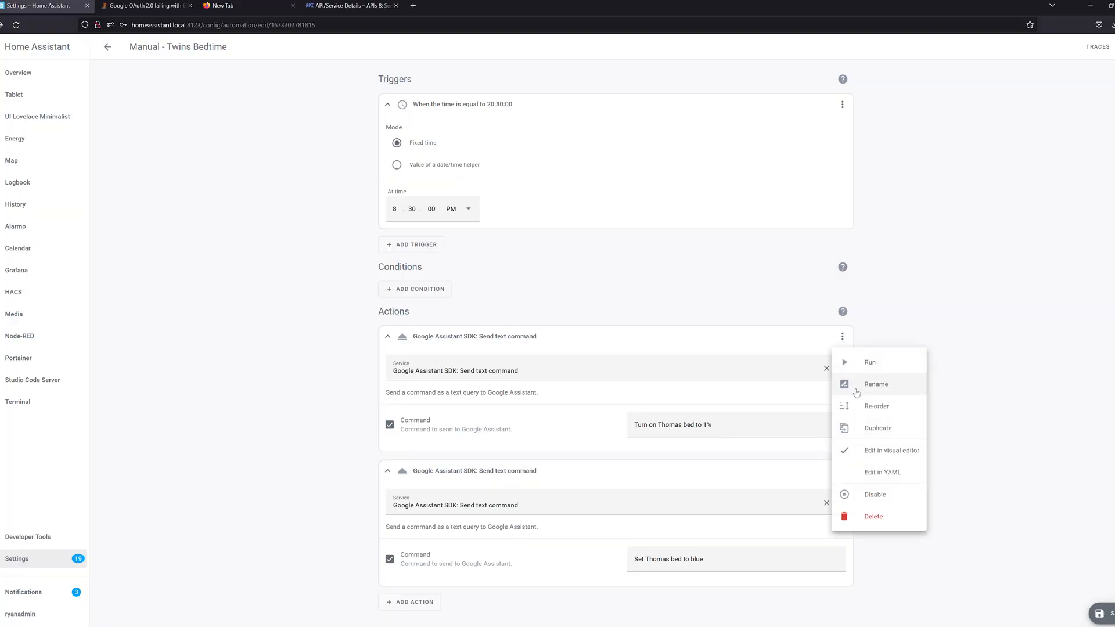
- Duplicate actions for Theo's Bed, add the 'It is time for bed boys' broadcast, and run
click(876, 428)
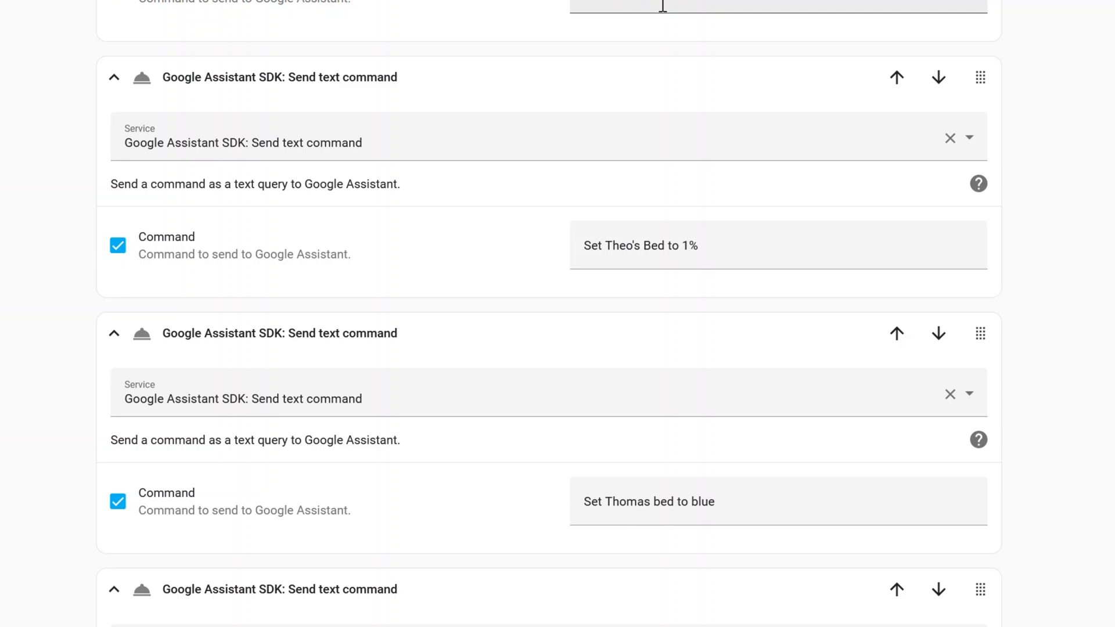
scroll(down, 3)
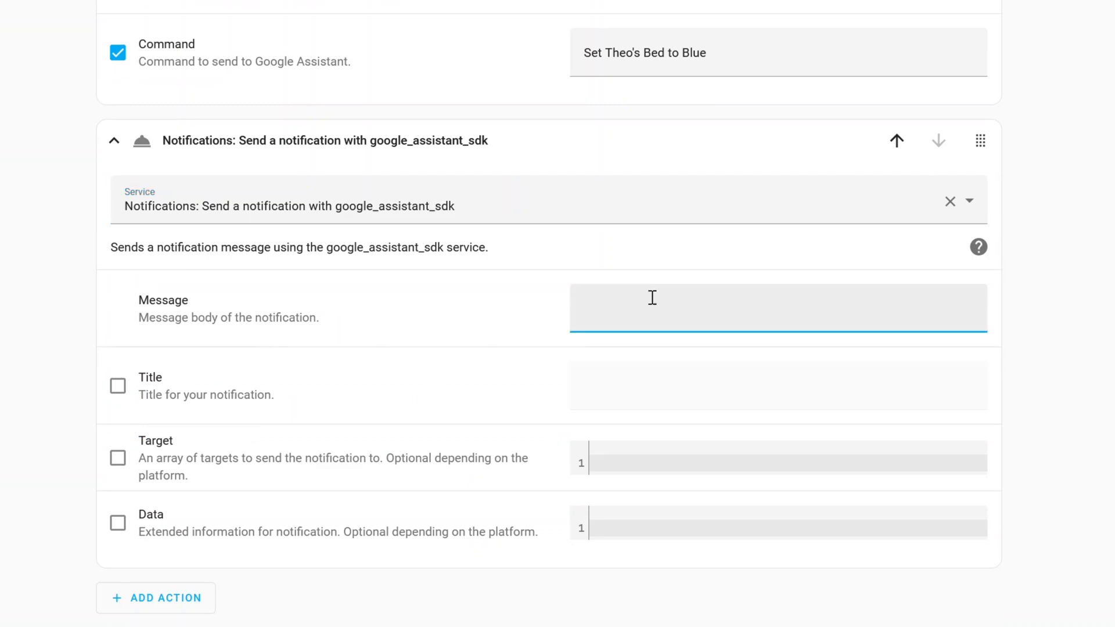
text(It is time f)
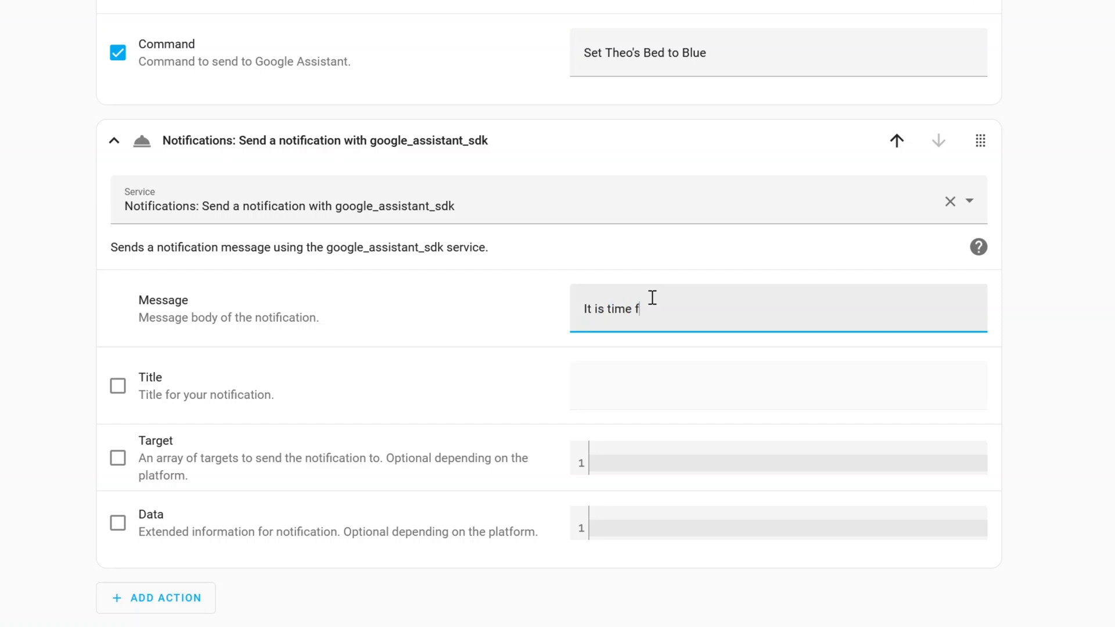
text(or bed boys)
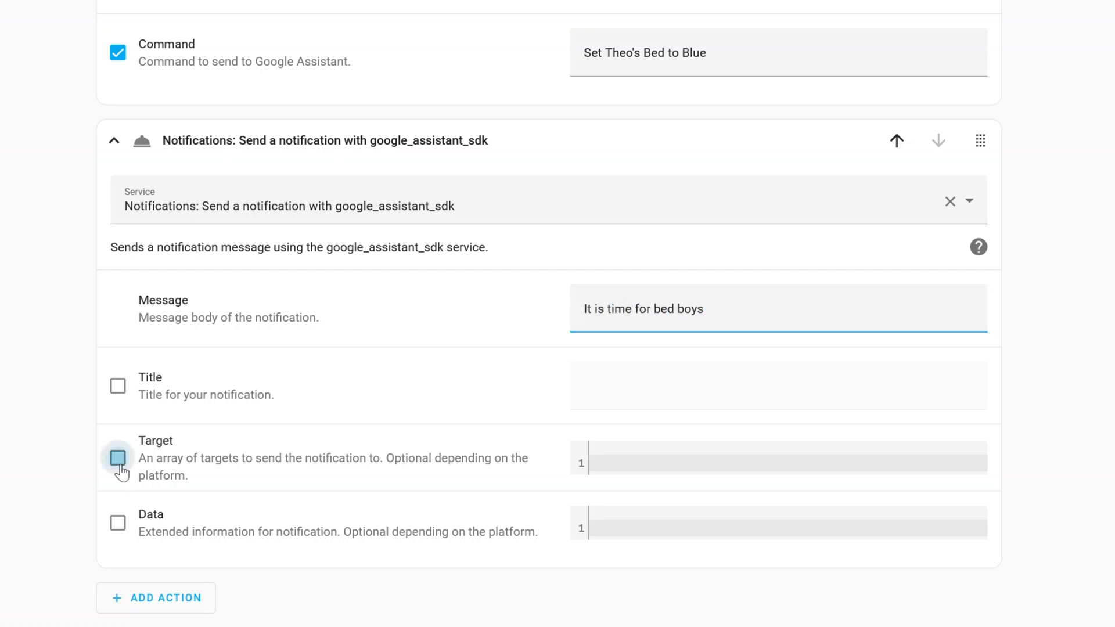
text(Offic)
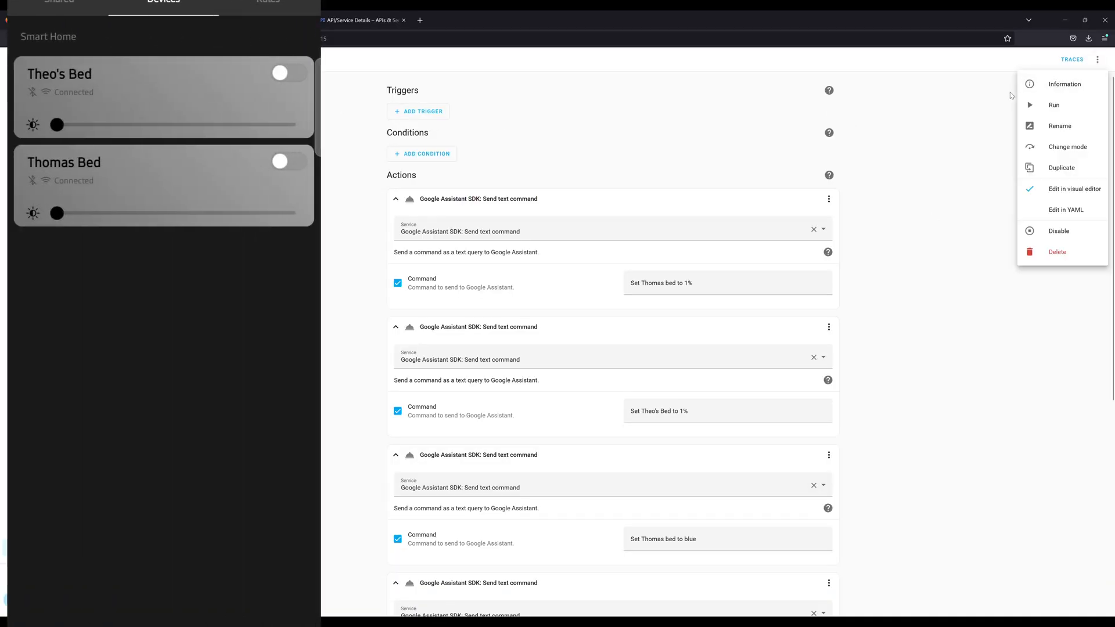
click(1011, 96)
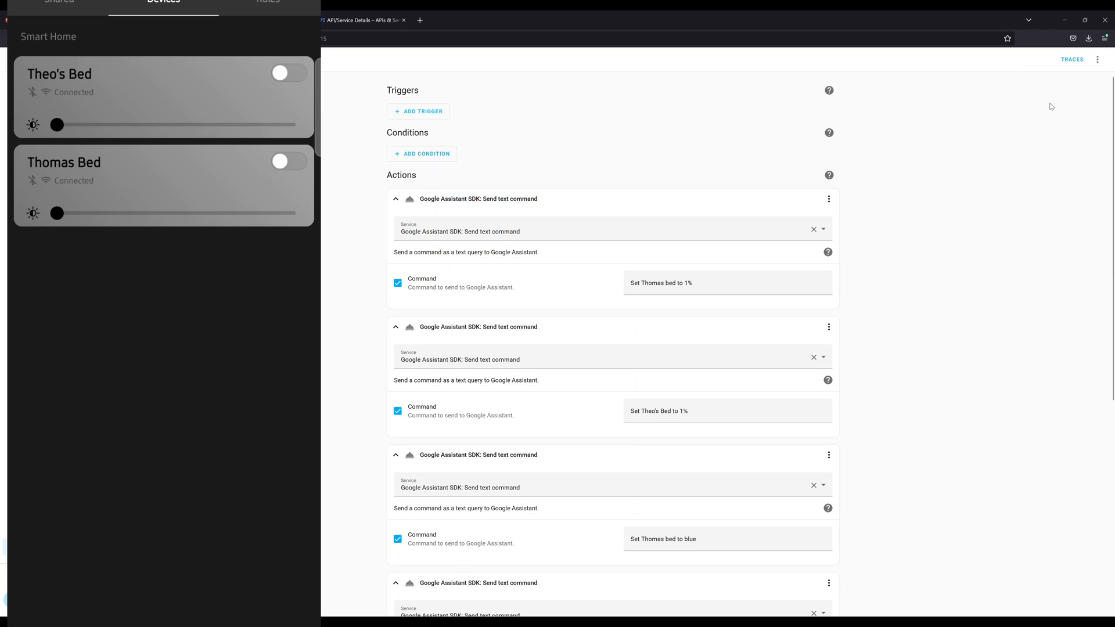